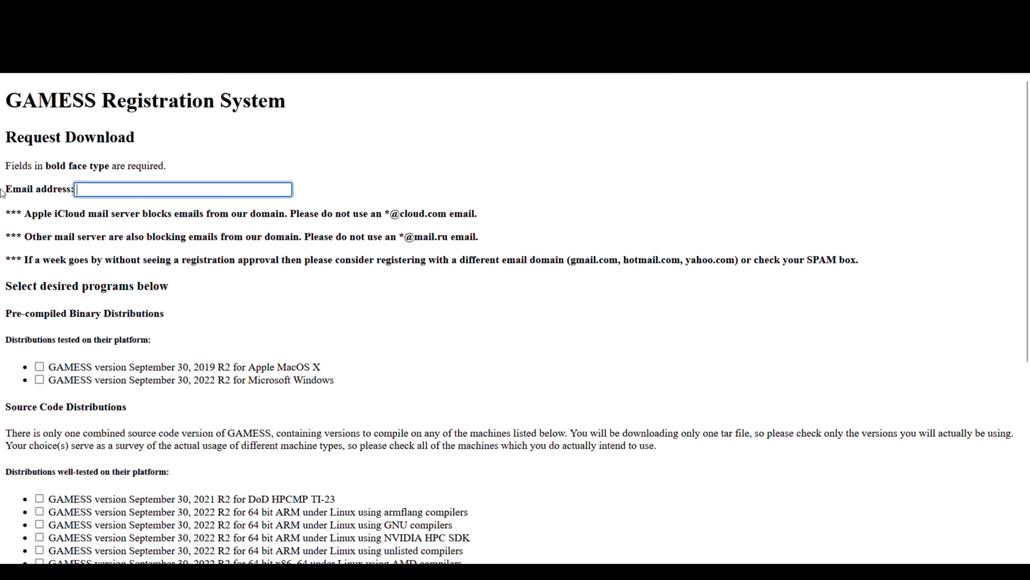
pyautogui.moveTo(158, 265)
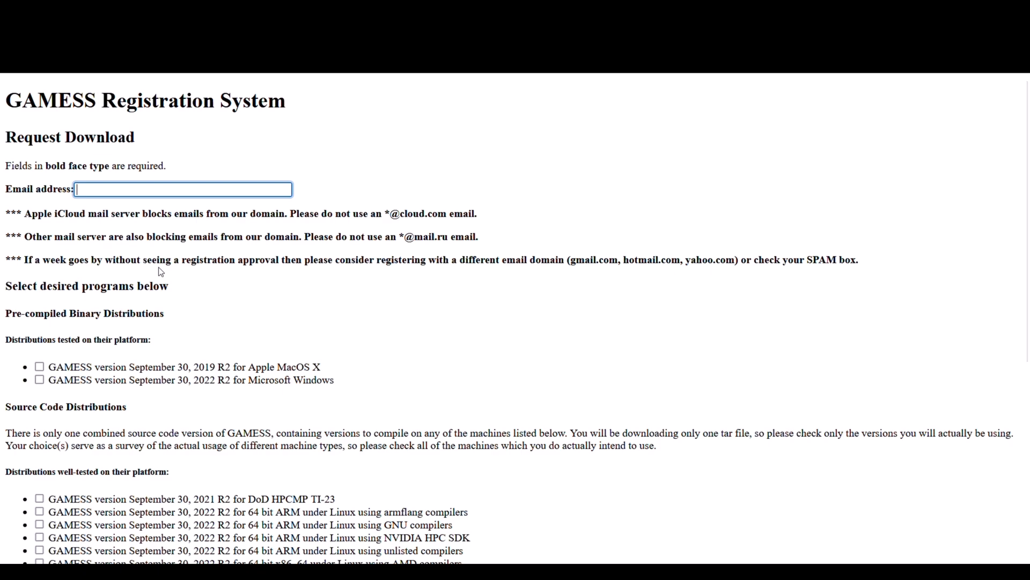
pyautogui.moveTo(258, 333)
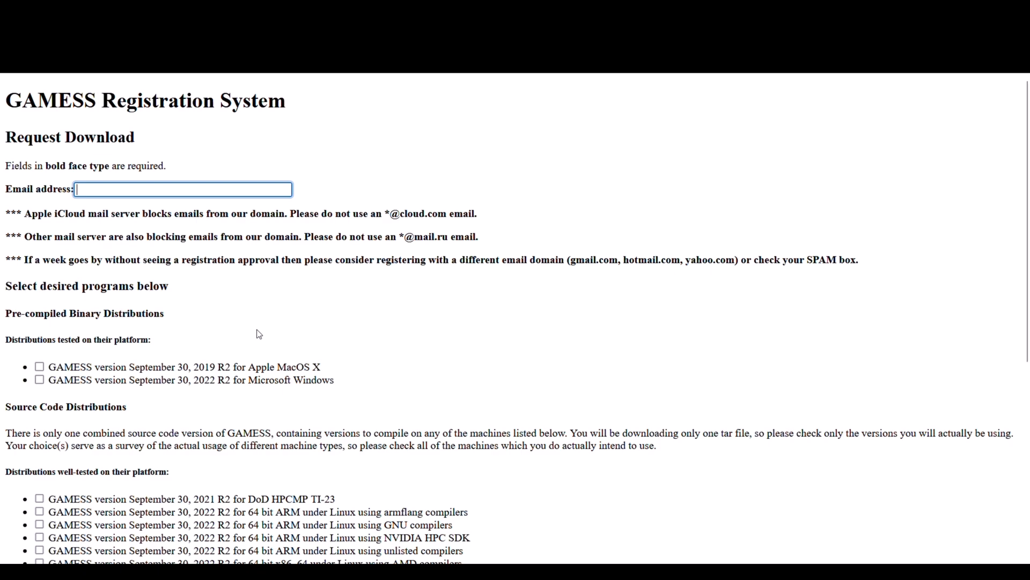
pyautogui.moveTo(238, 192)
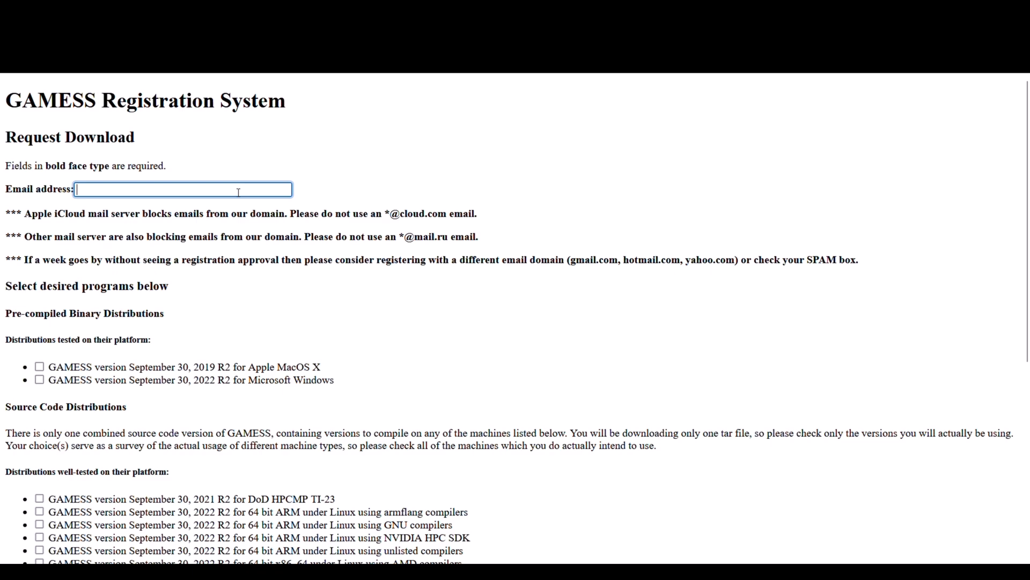
# Step: Enter the Gmail address 'example@g' in the download request form's email field
pyautogui.write('example@gmail.com')
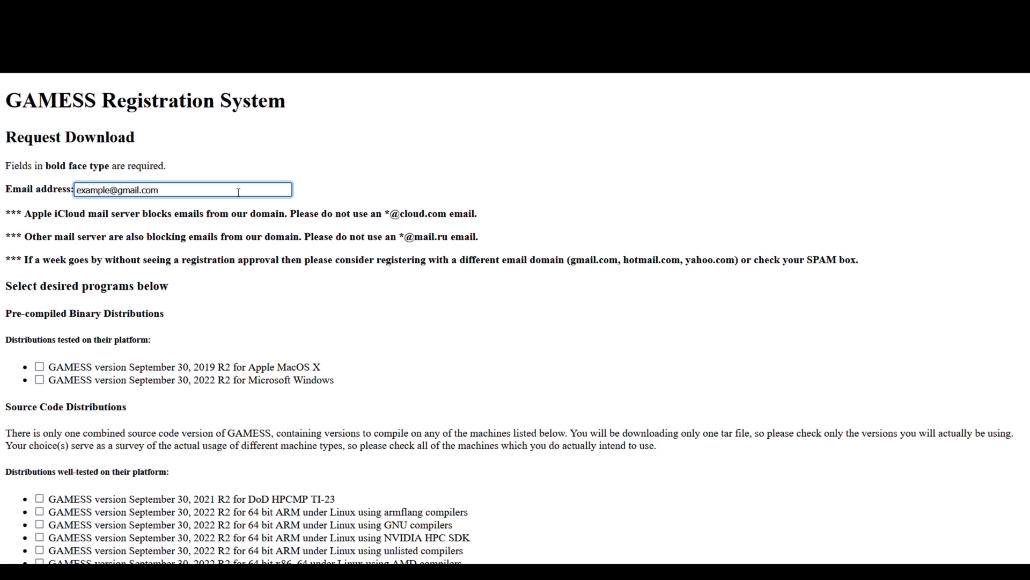
pyautogui.moveTo(234, 207)
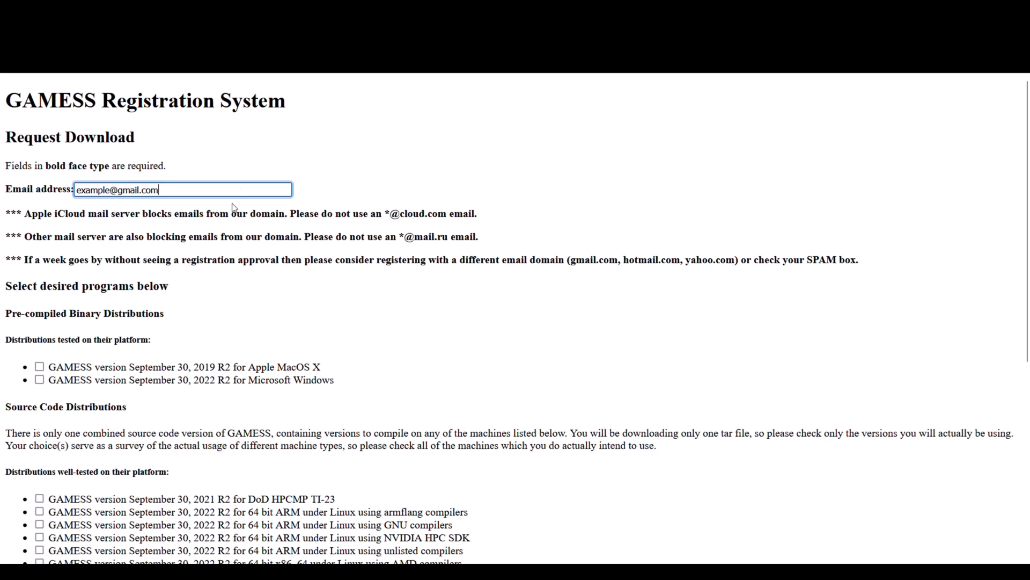
pyautogui.scroll(-3)
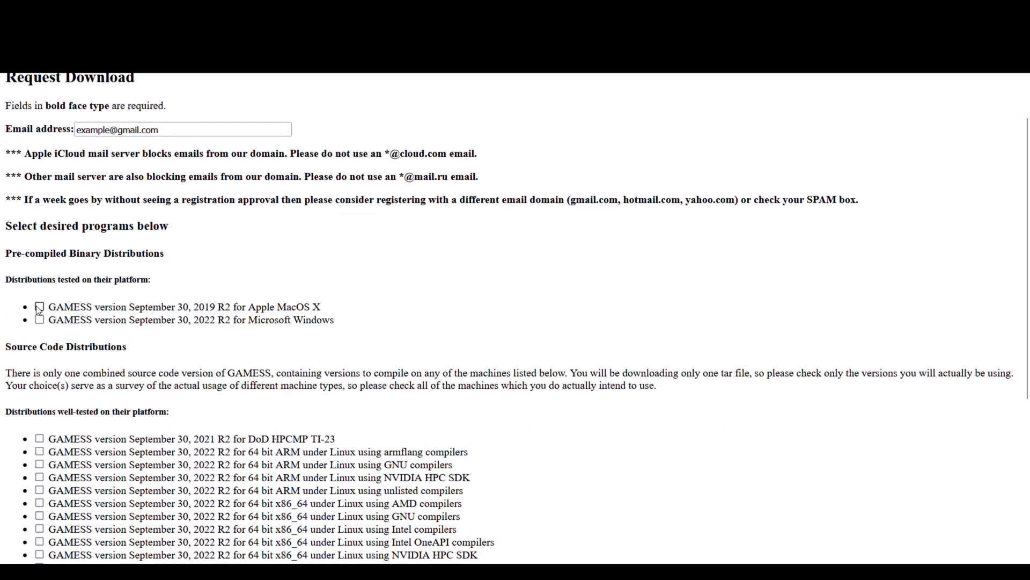
pyautogui.moveTo(56, 336)
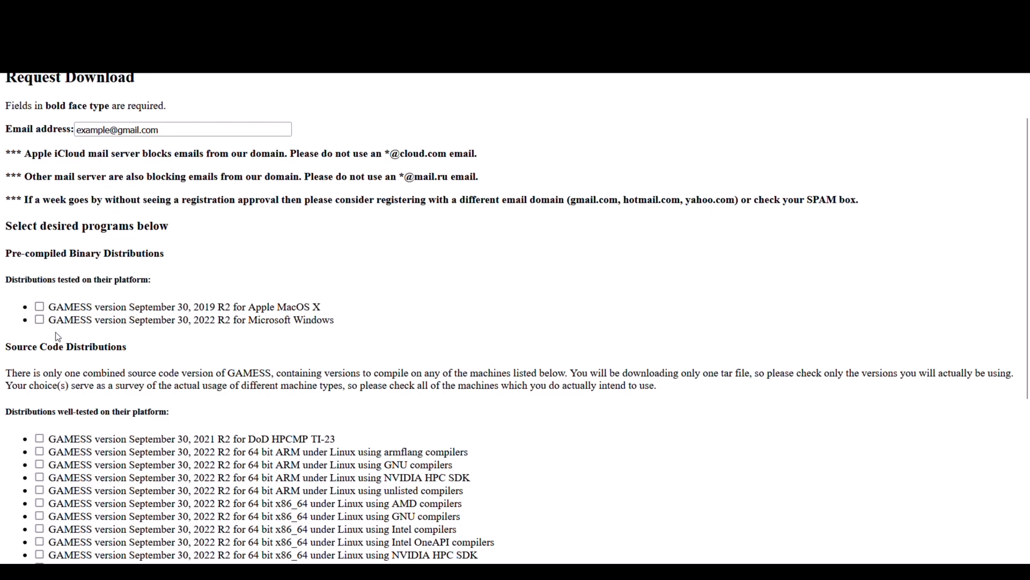
# Step: Check the GAMESS September 30, 2022 R2 Microsoft Windows binary and review the form down to Submit
pyautogui.click(39, 320)
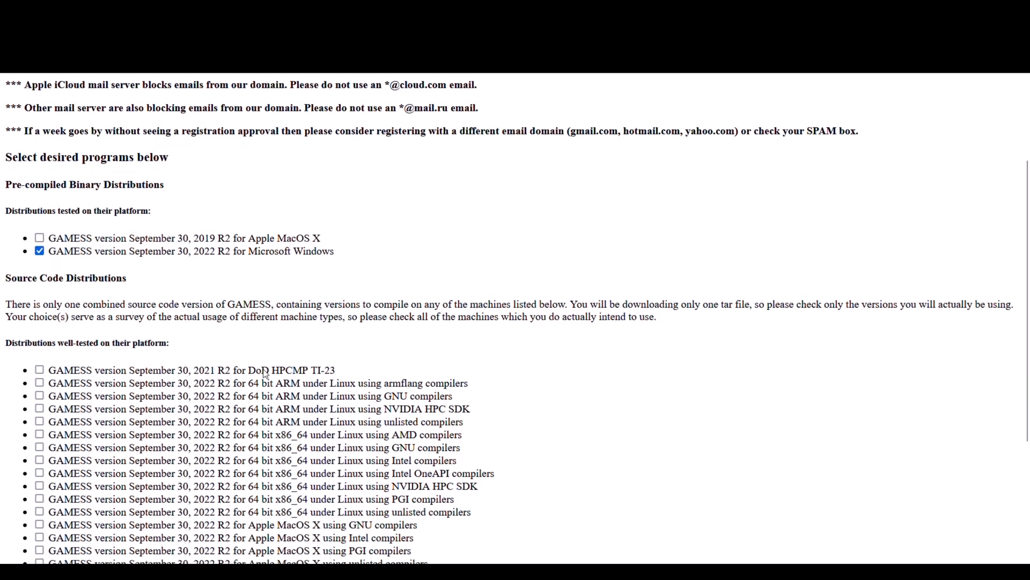
pyautogui.scroll(-3)
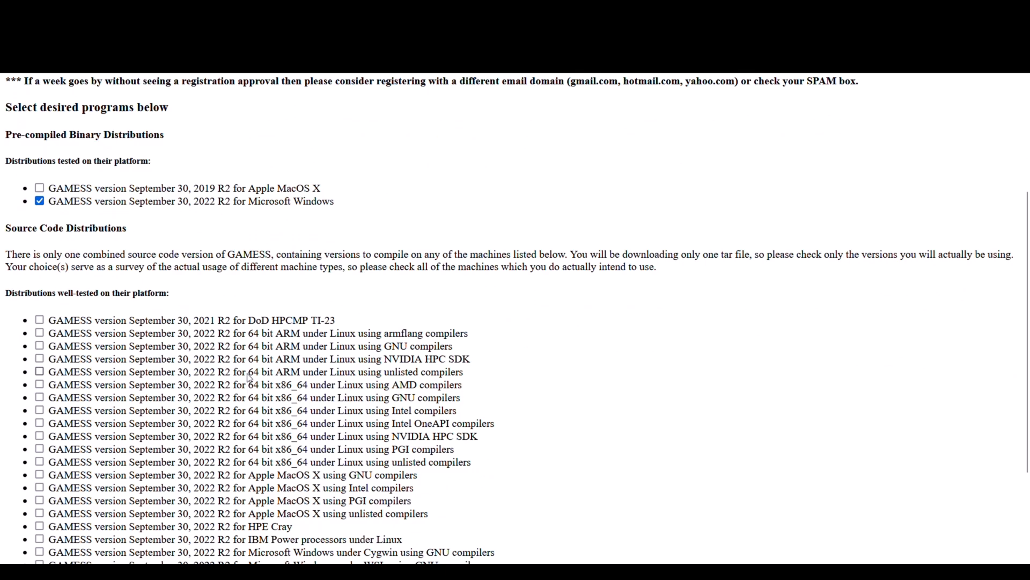
pyautogui.scroll(-3)
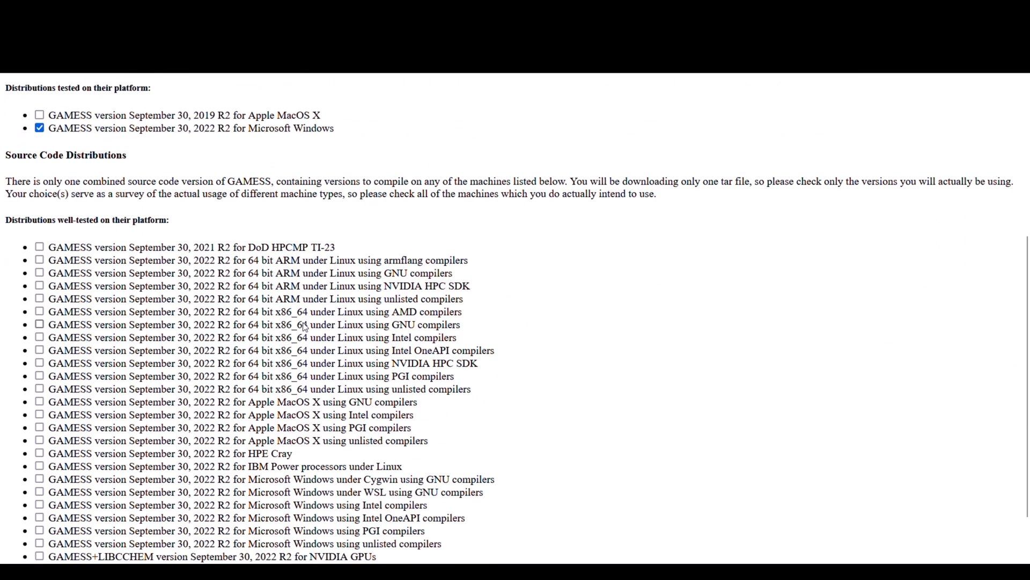
pyautogui.scroll(-3)
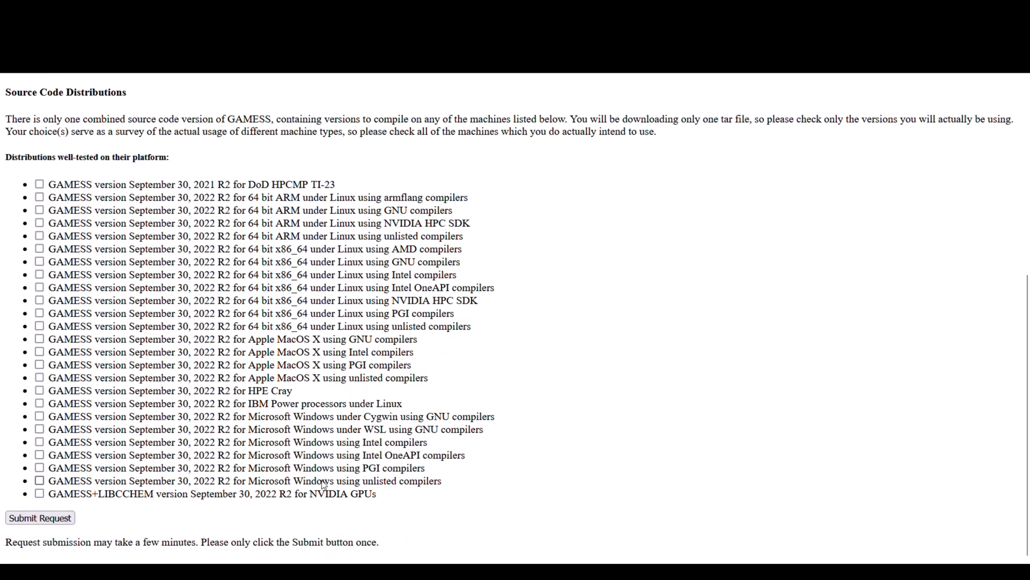
pyautogui.scroll(3)
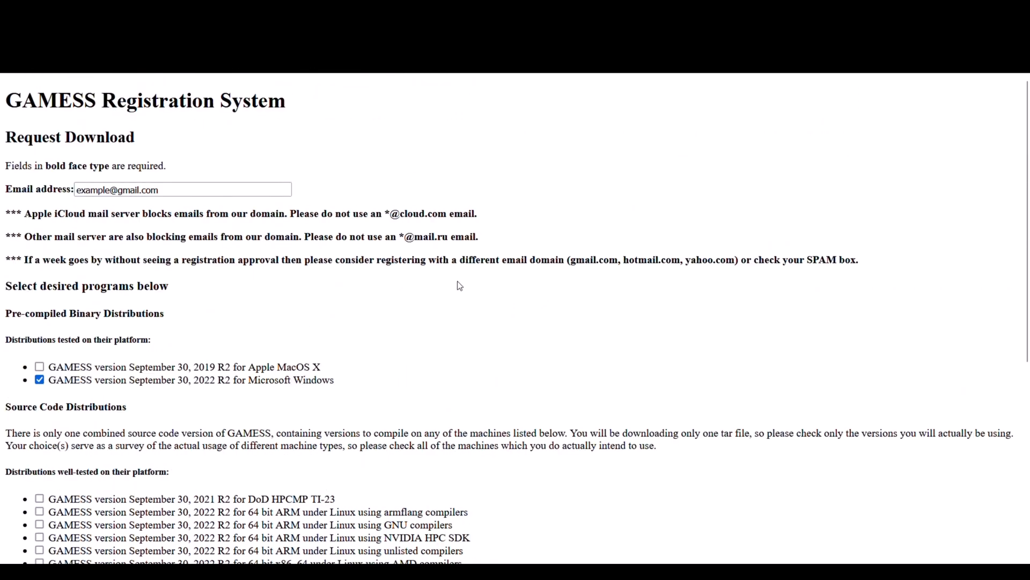
pyautogui.moveTo(504, 372)
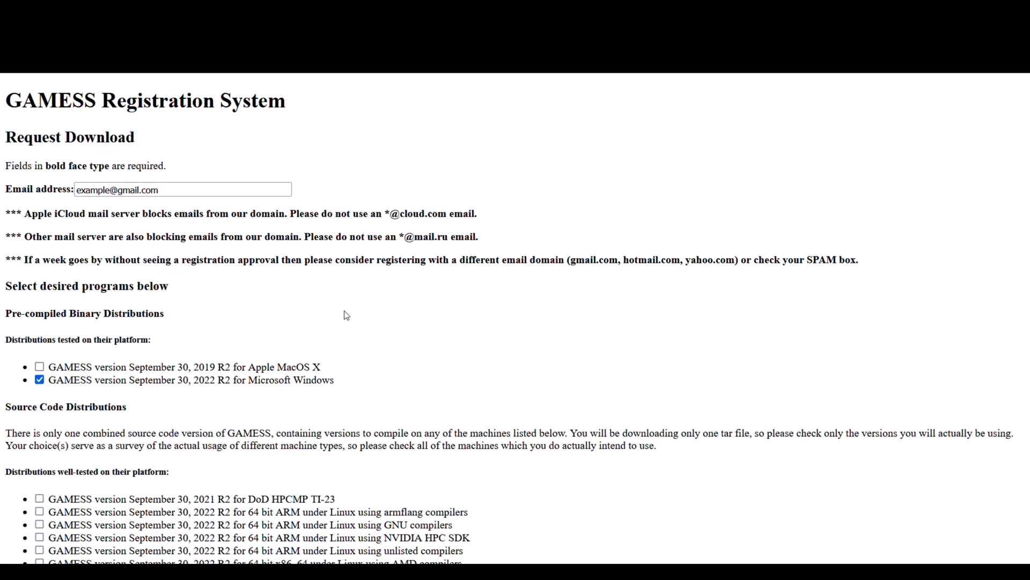
pyautogui.moveTo(559, 321)
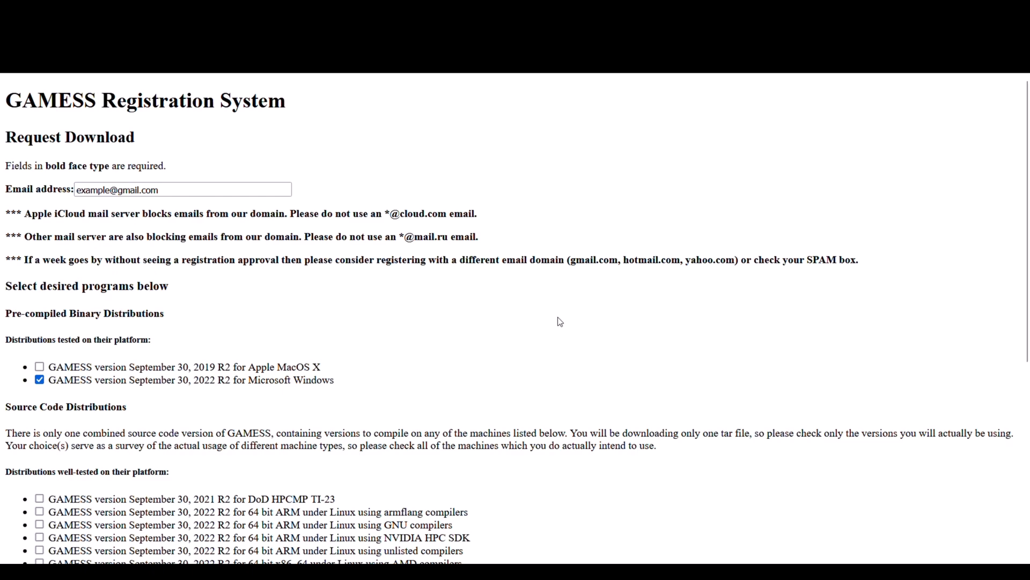
pyautogui.moveTo(728, 512)
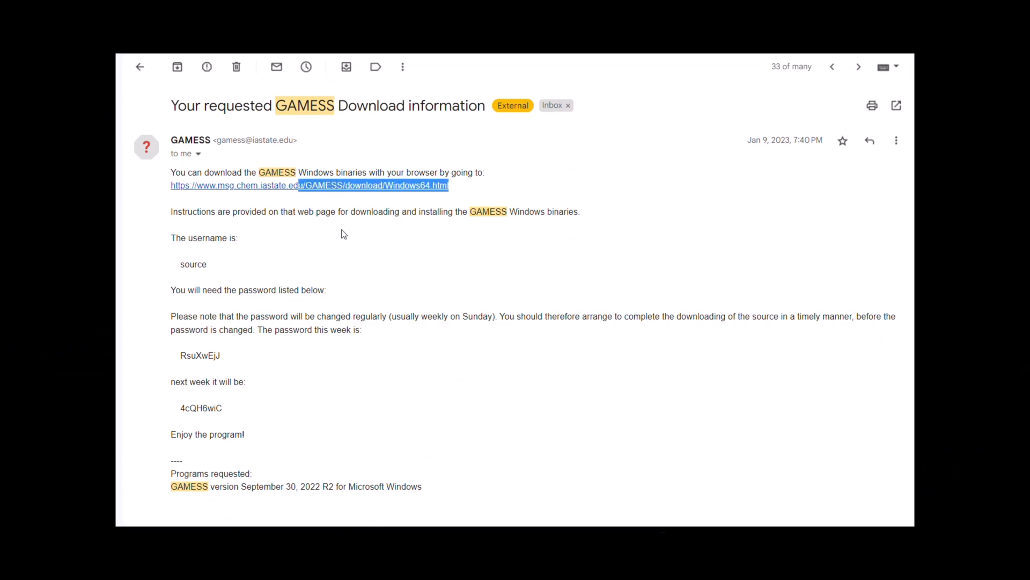
# Step: Select the username in the GAMESS download information email to copy it
pyautogui.doubleClick(194, 263)
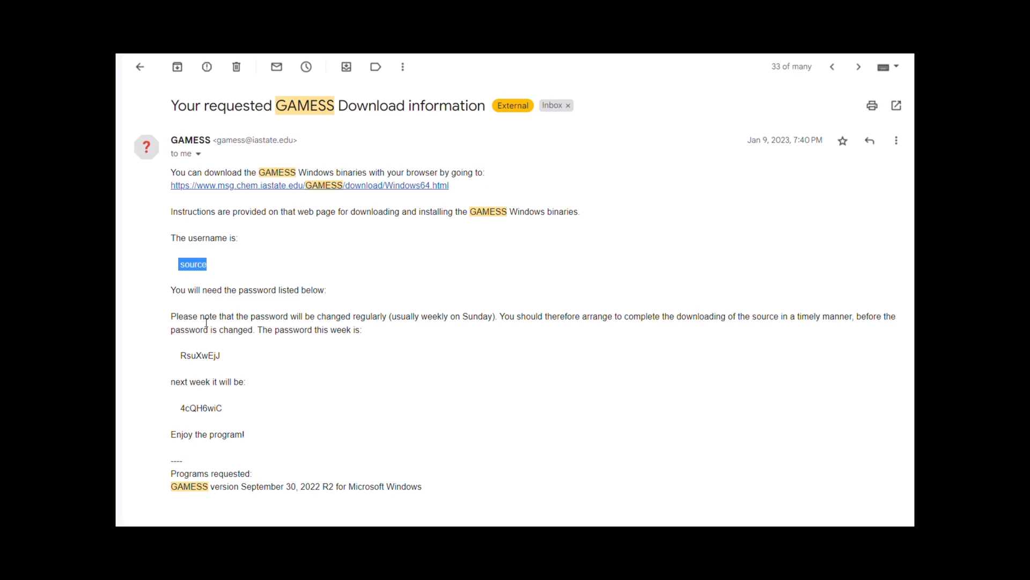
pyautogui.click(372, 345)
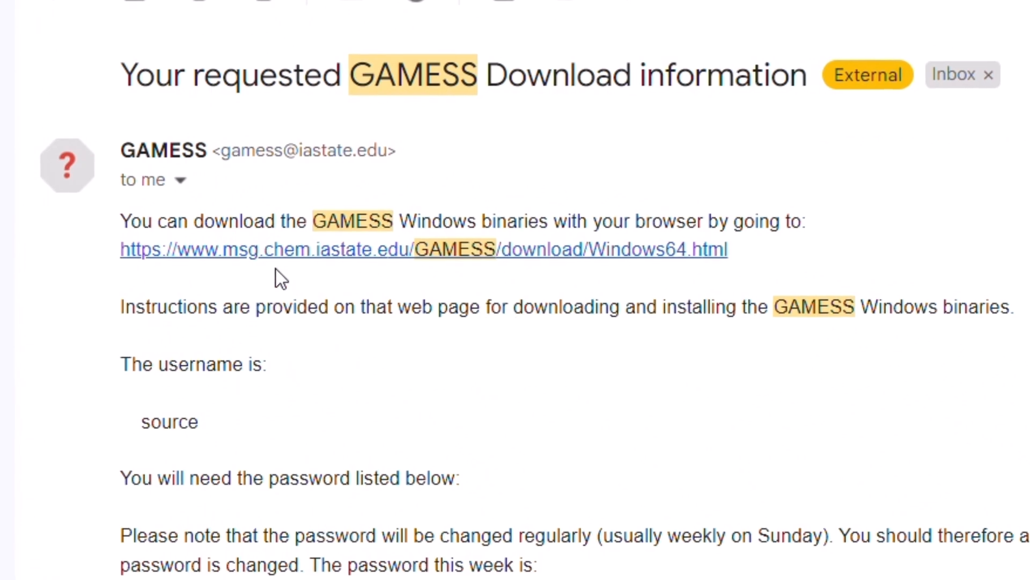
# Step: Follow the email's Windows64.html link to the 64-bit Windows download page
pyautogui.click(424, 249)
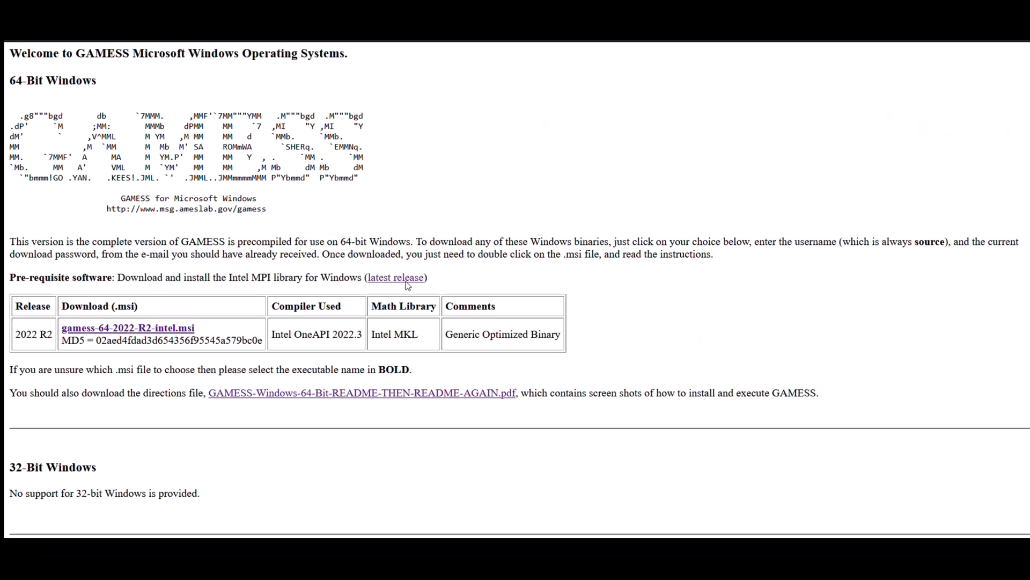
pyautogui.moveTo(506, 371)
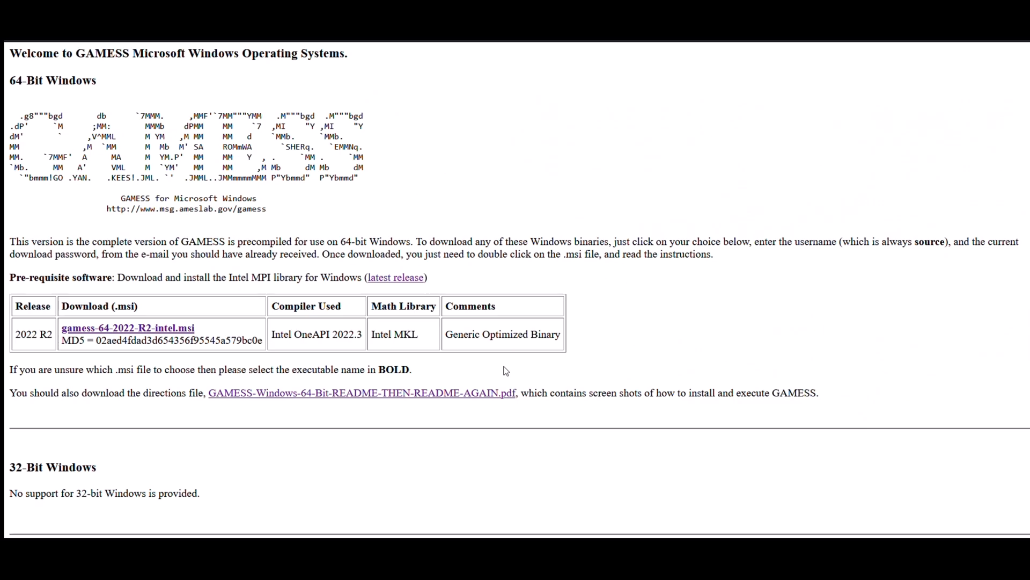
pyautogui.moveTo(377, 322)
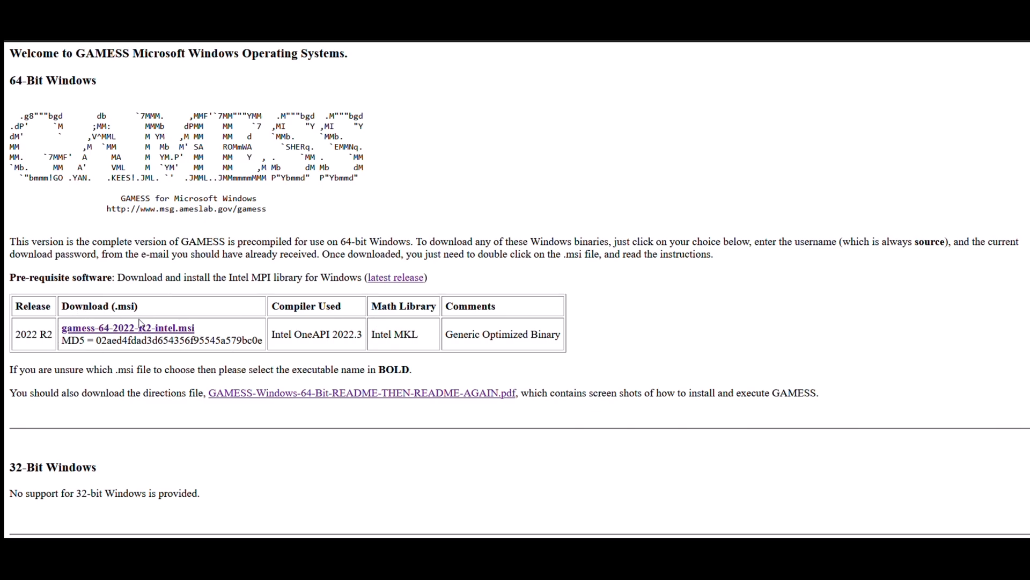
pyautogui.moveTo(164, 337)
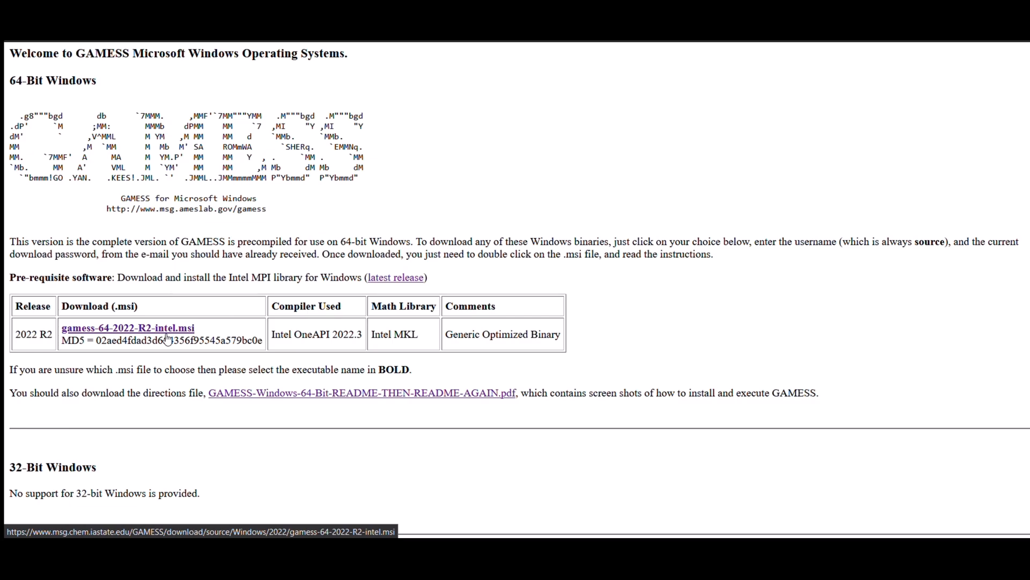
pyautogui.moveTo(24, 287)
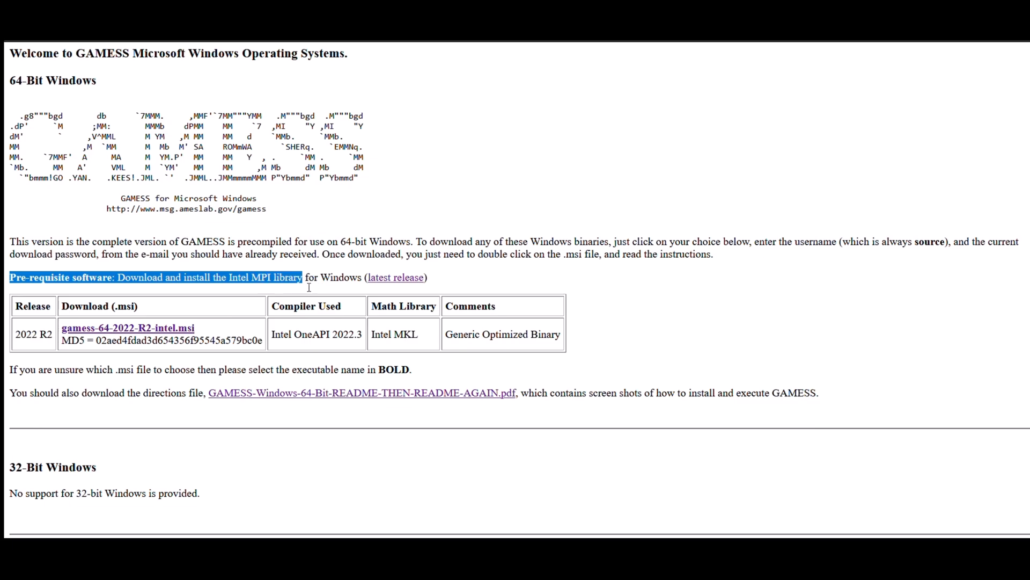
pyautogui.moveTo(396, 277)
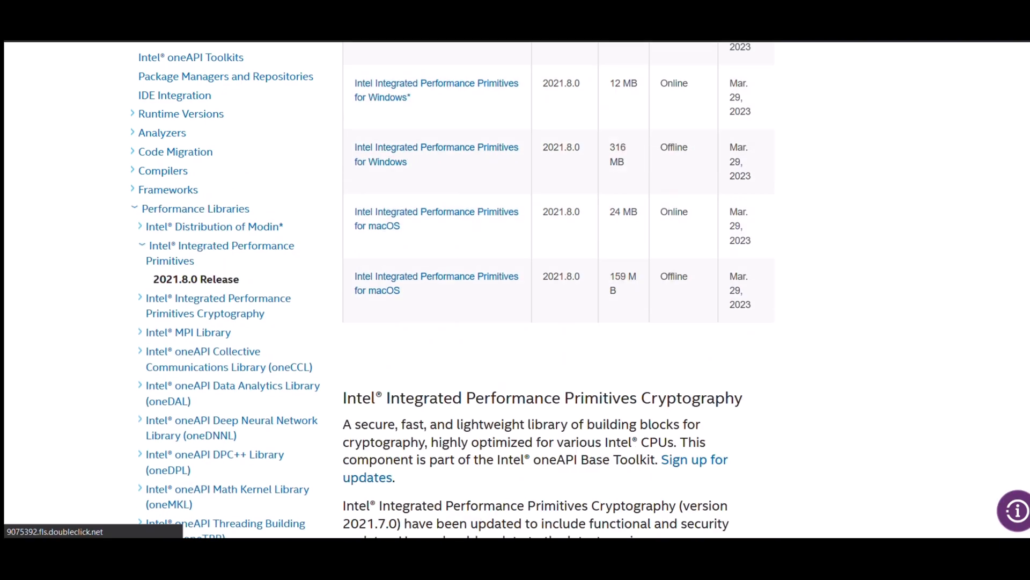
# Step: Go to Intel MPI Library downloads and locate the 2021.9.0 releases table
pyautogui.click(188, 332)
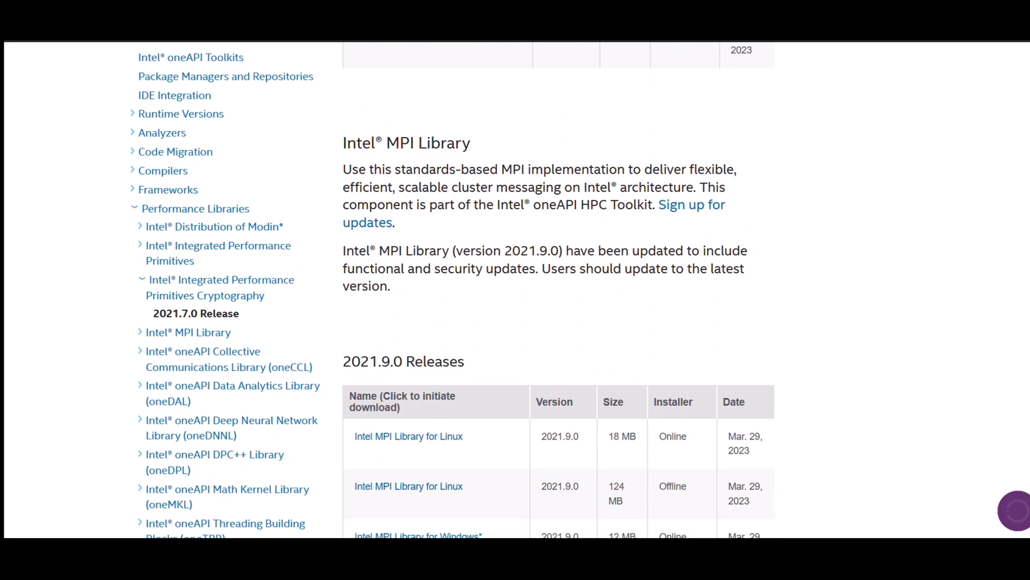
pyautogui.scroll(3)
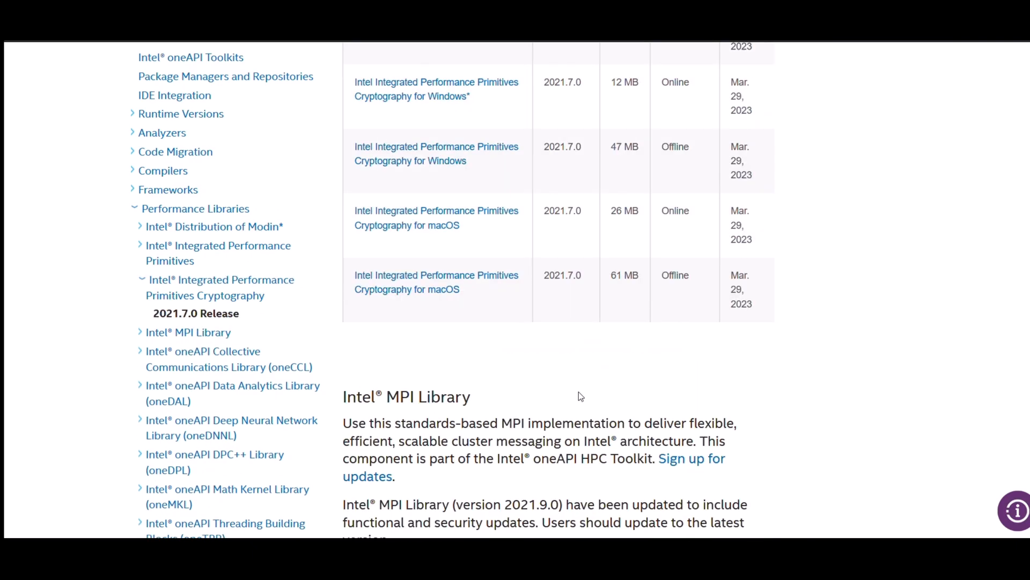
pyautogui.scroll(-3)
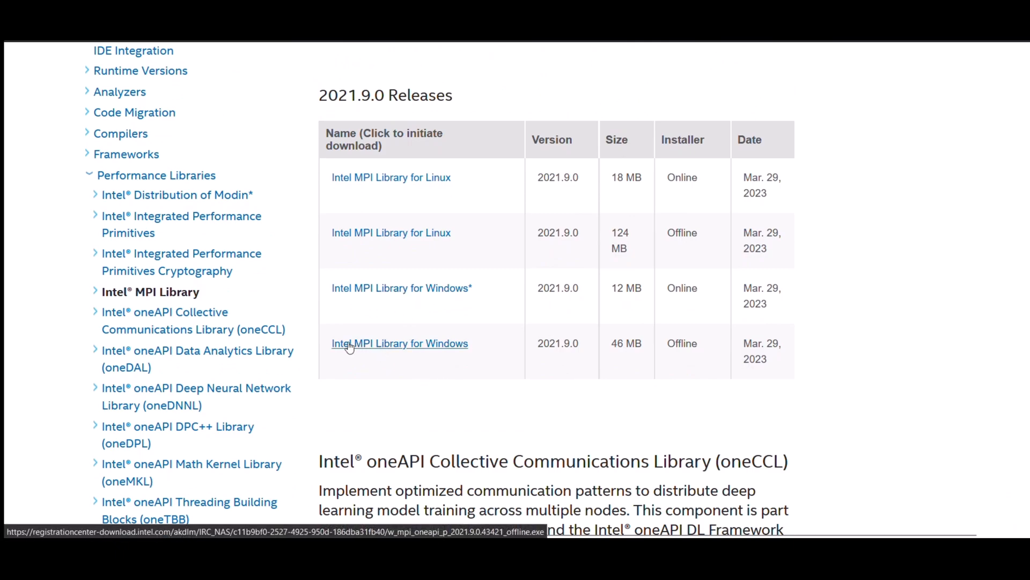
pyautogui.moveTo(340, 332)
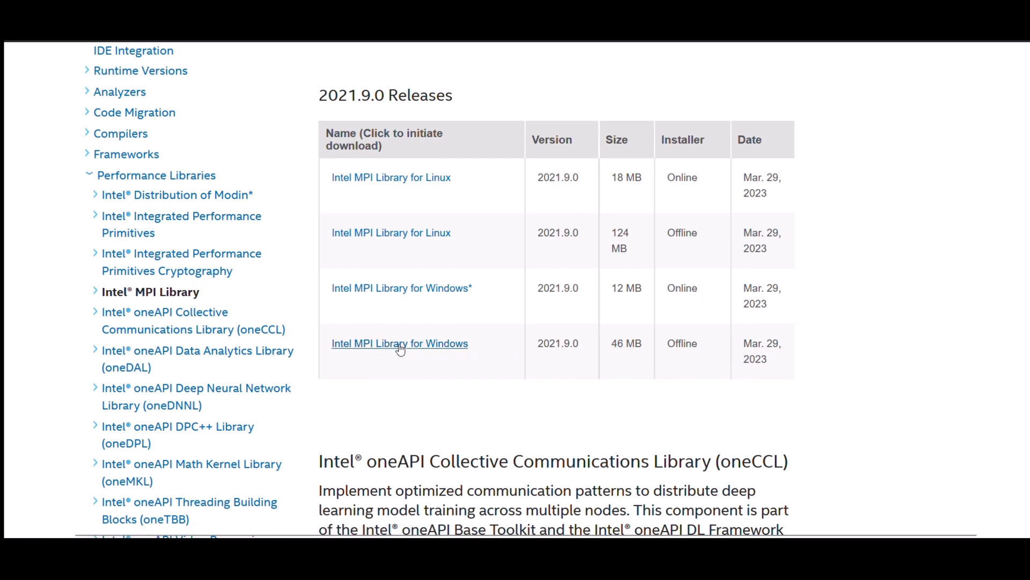
pyautogui.moveTo(929, 167)
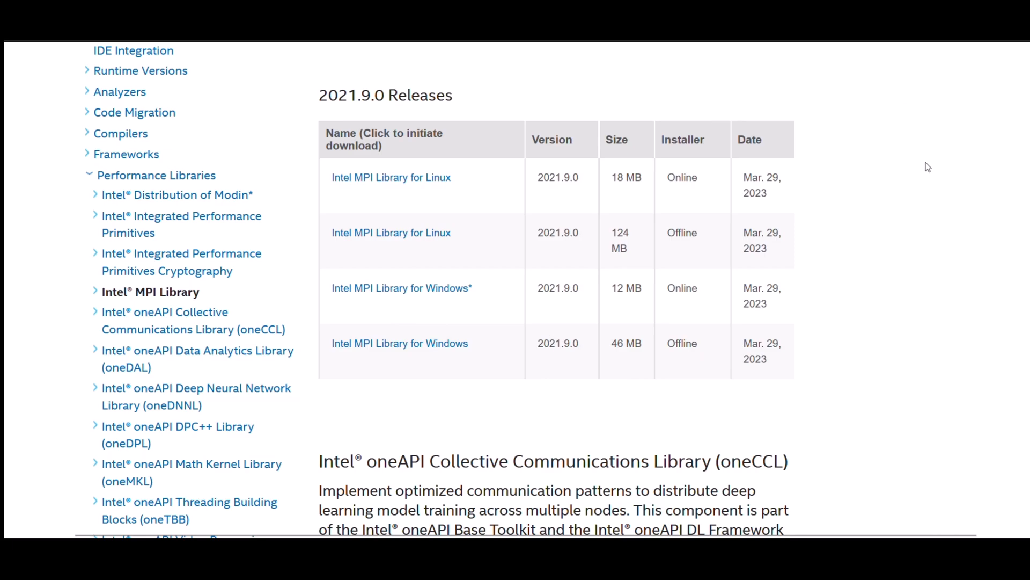
pyautogui.moveTo(490, 331)
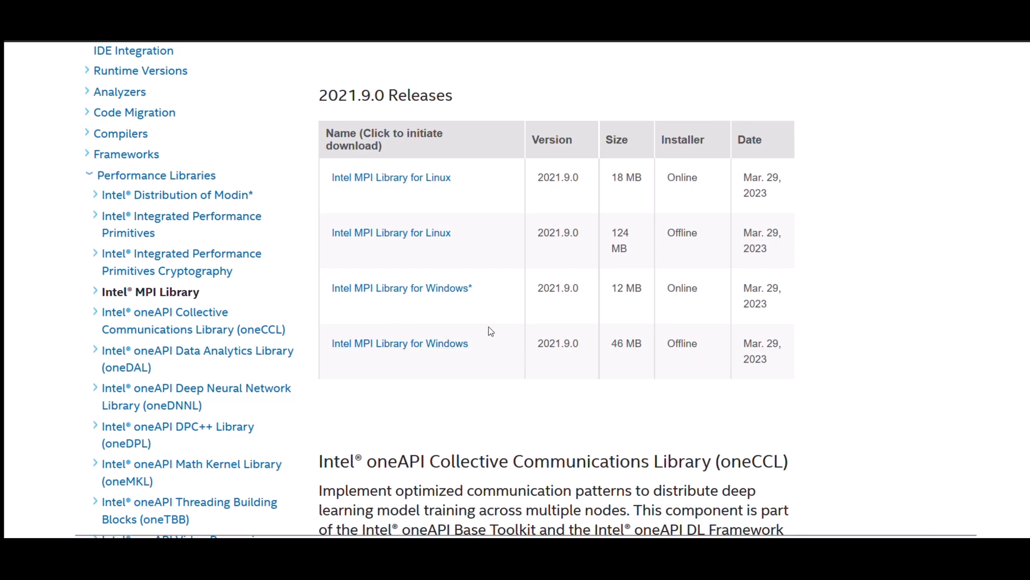
pyautogui.moveTo(659, 439)
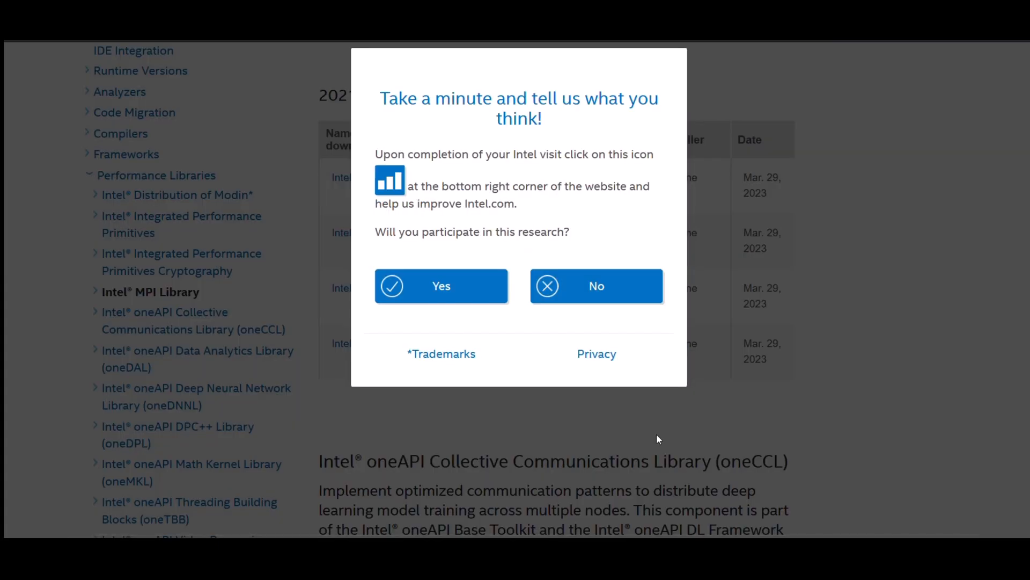
pyautogui.moveTo(596, 285)
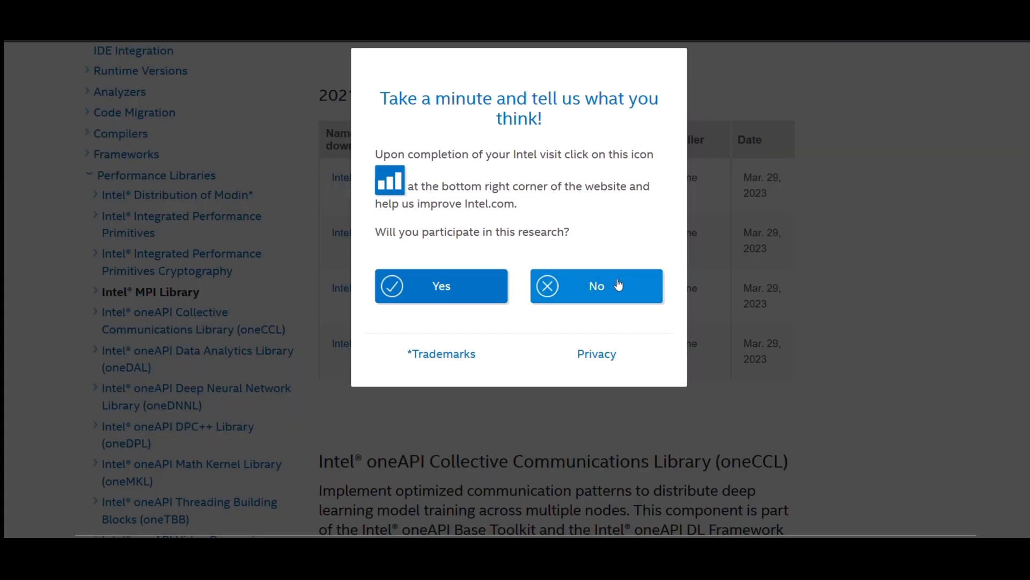
# Step: Answer 'No' to the Intel feedback survey popup
pyautogui.click(595, 285)
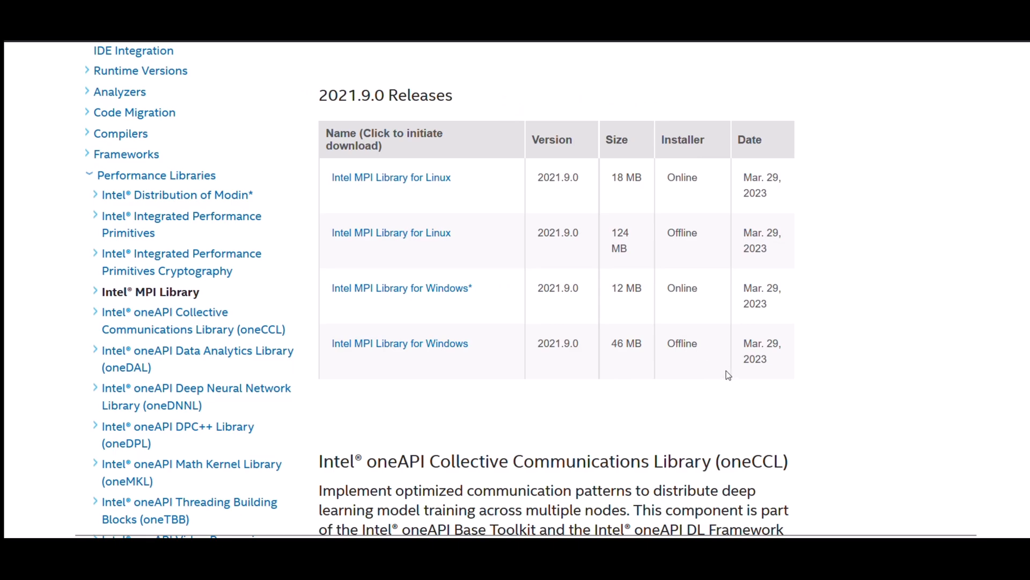
pyautogui.moveTo(290, 109)
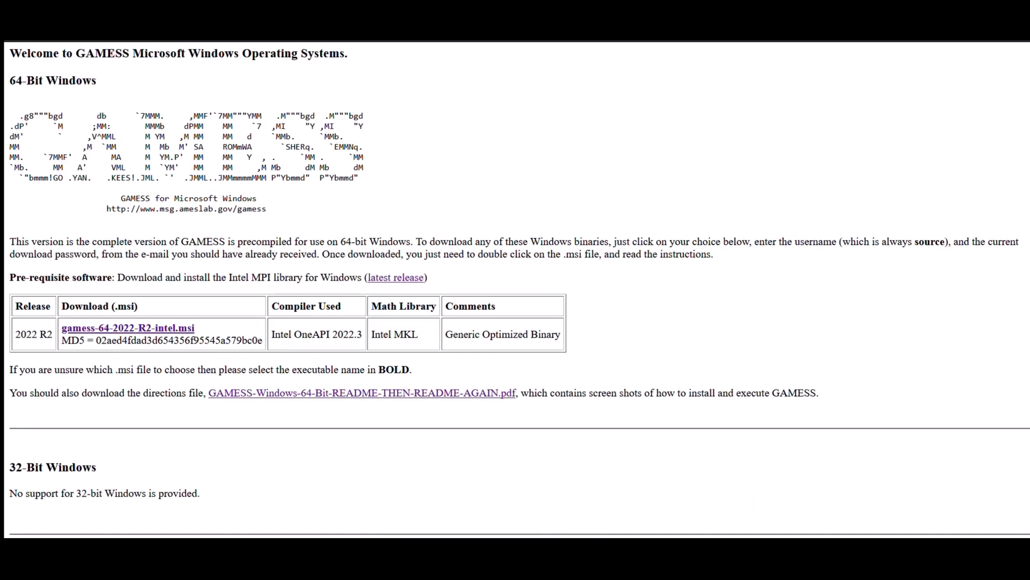
pyautogui.moveTo(130, 330)
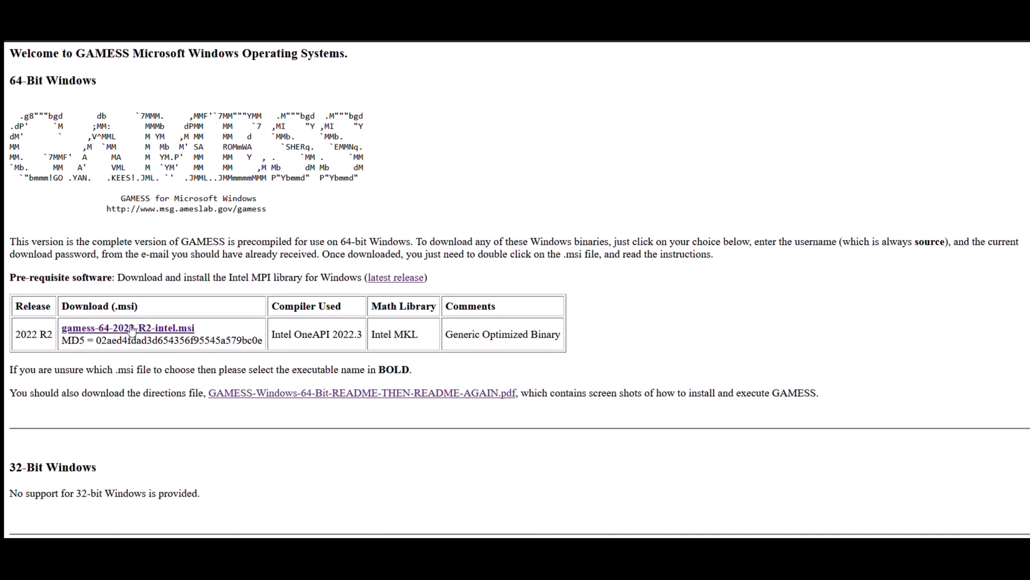
pyautogui.moveTo(129, 328)
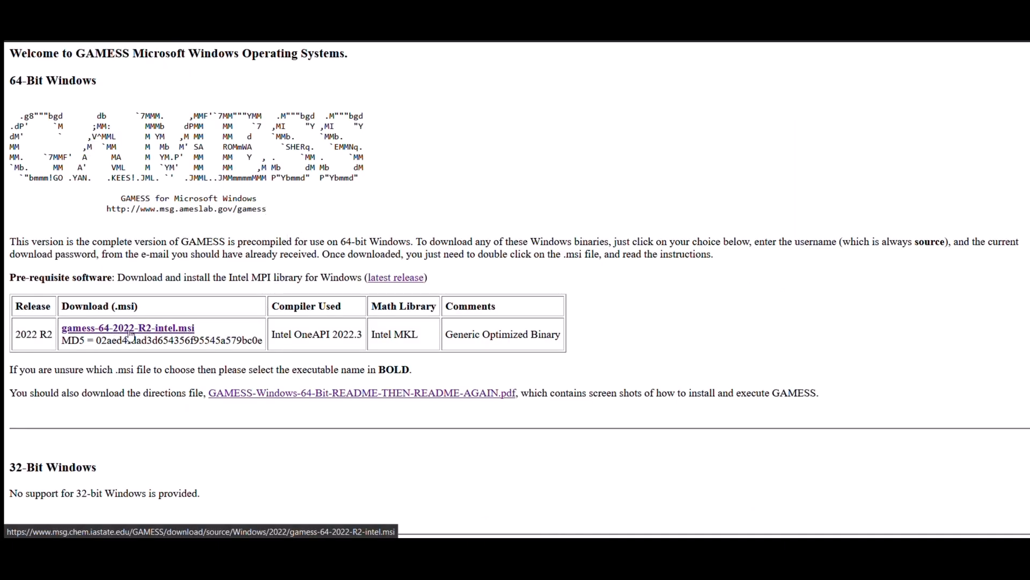
pyautogui.moveTo(136, 334)
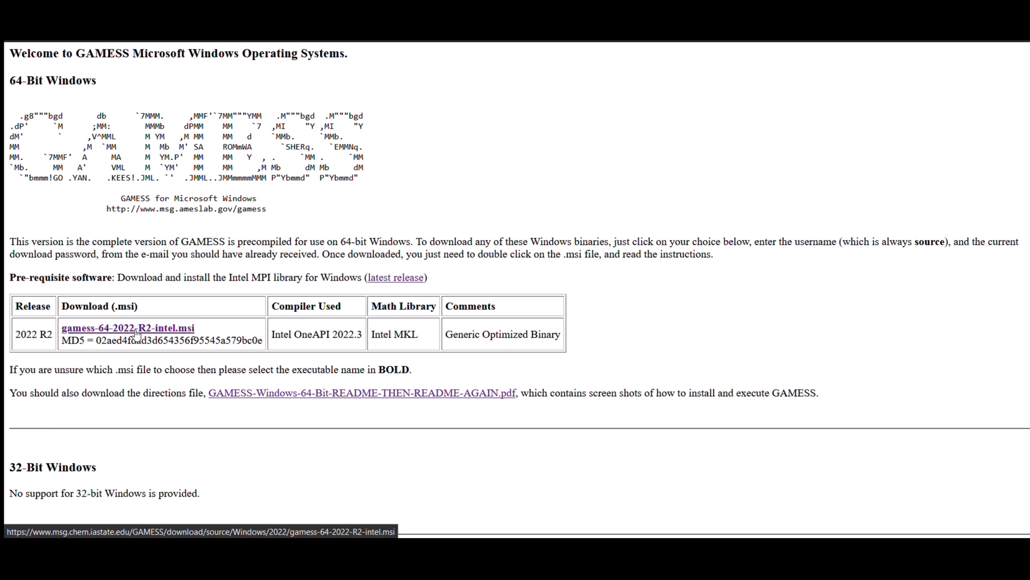
# Step: Start downloading gamess-64-2022-R2-intel.msi from the download table
pyautogui.click(128, 327)
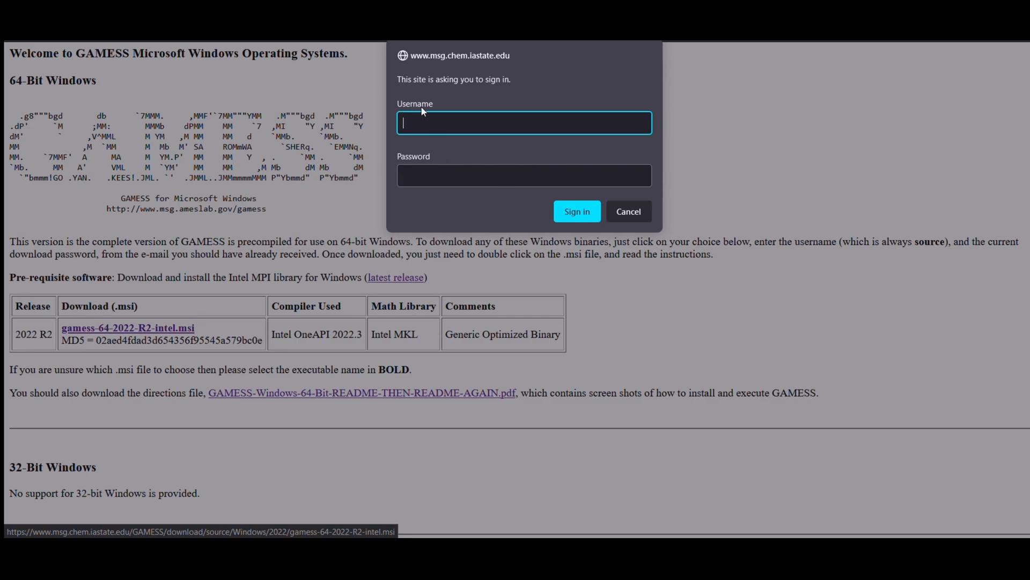
pyautogui.moveTo(465, 184)
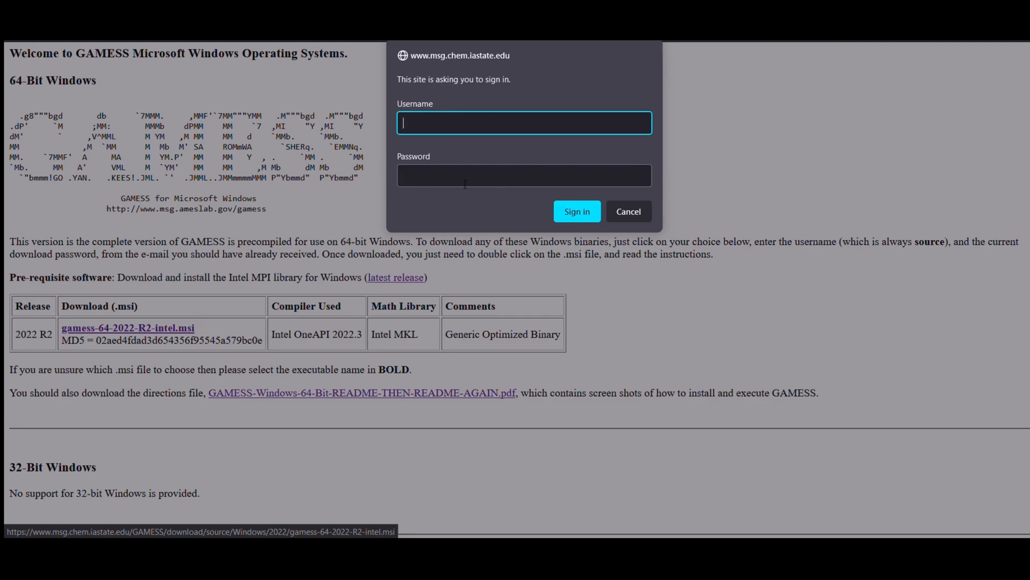
pyautogui.moveTo(546, 204)
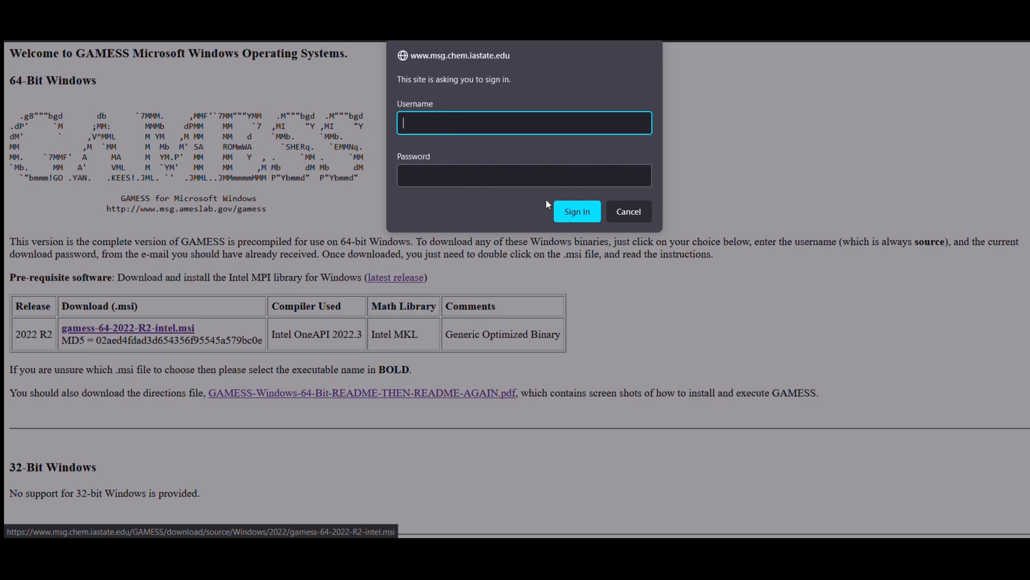
pyautogui.moveTo(567, 305)
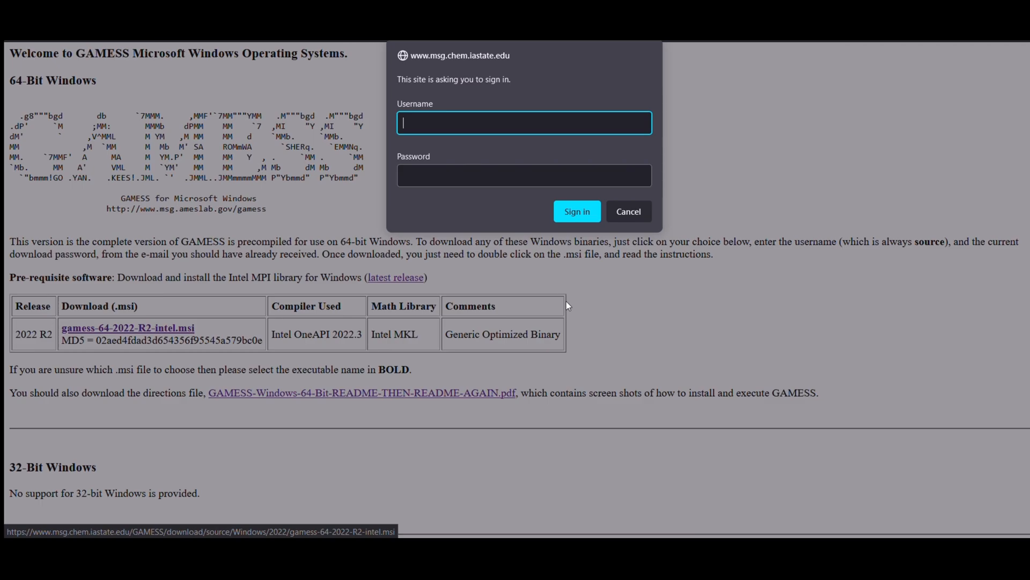
pyautogui.moveTo(629, 211)
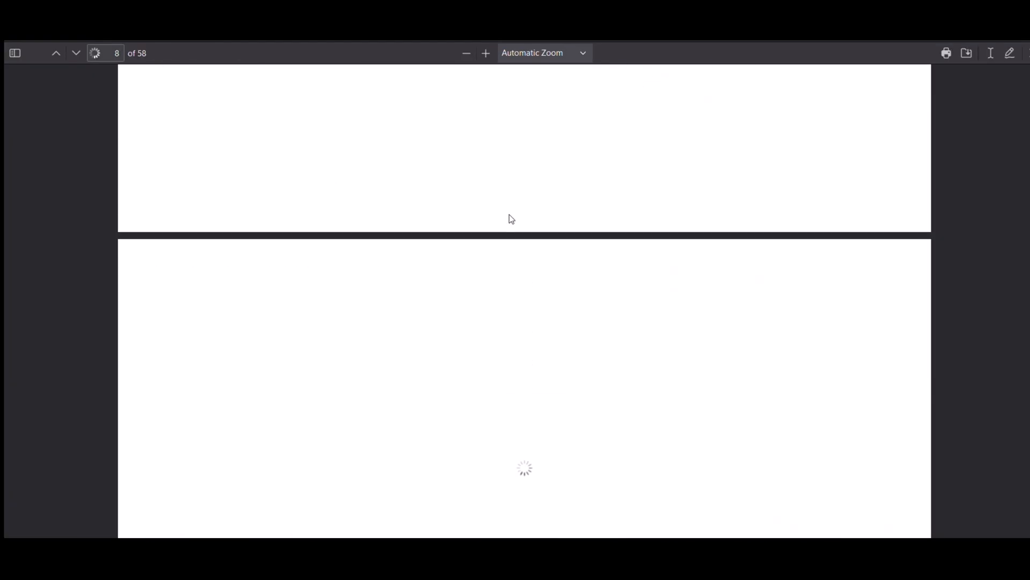
# Step: Scroll the README PDF from the title page to the Overview list on page 2
pyautogui.scroll(3)
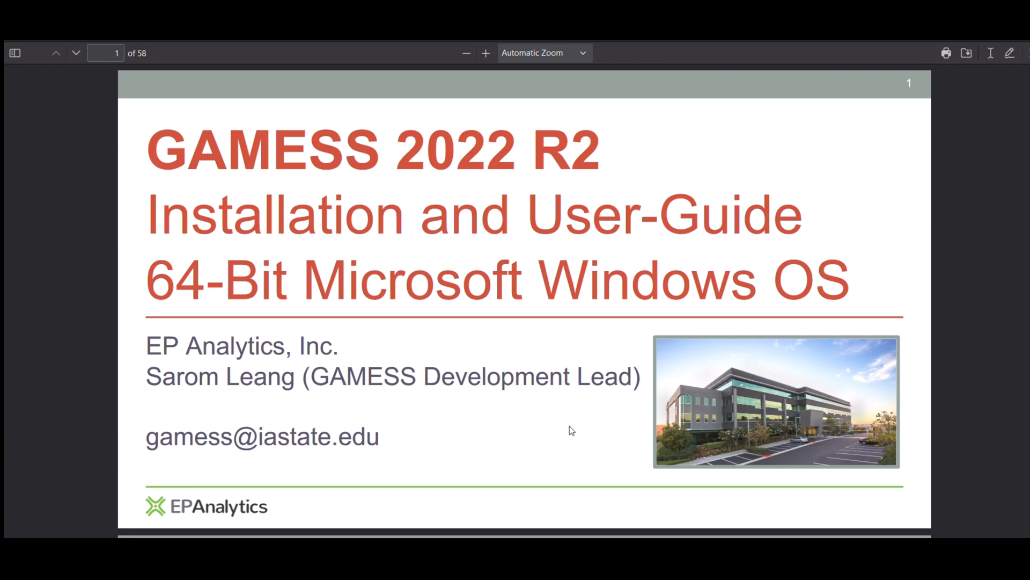
pyautogui.scroll(-3)
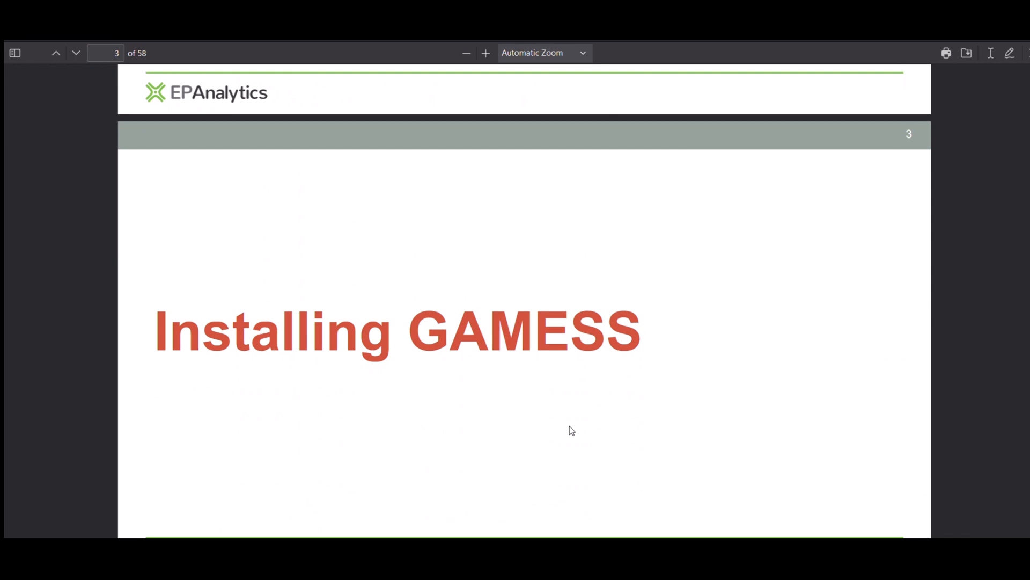
pyautogui.scroll(3)
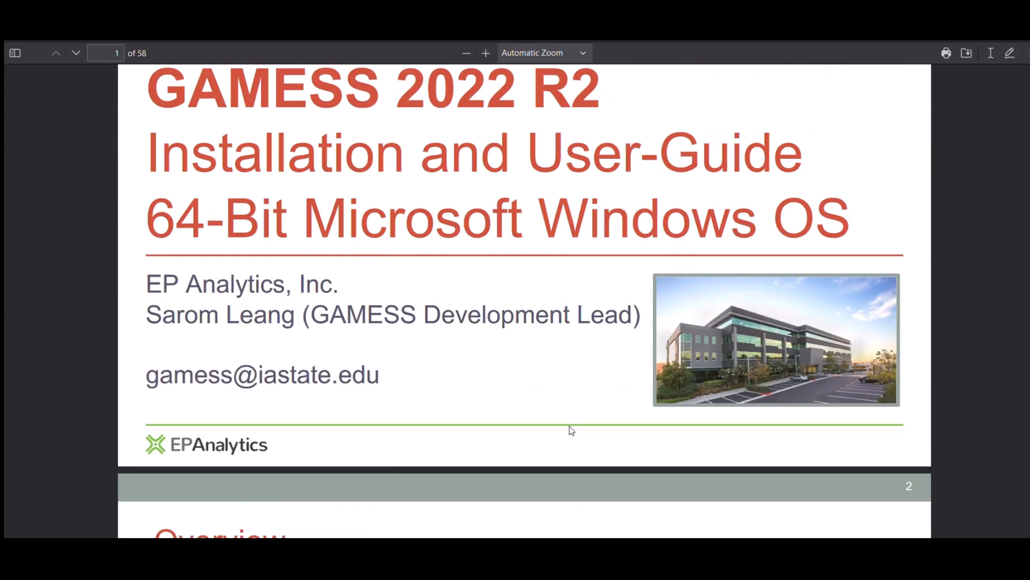
pyautogui.scroll(-3)
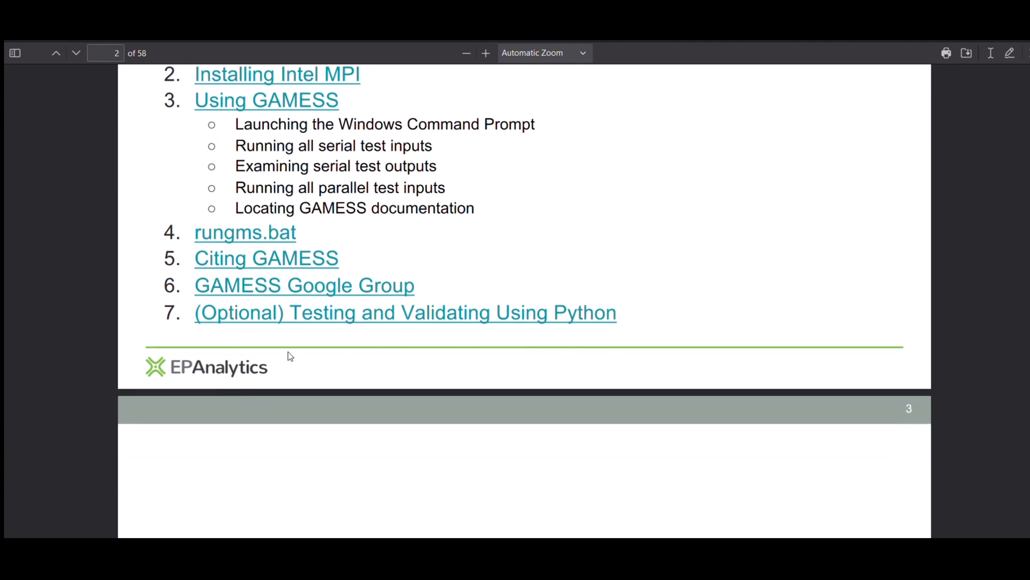
pyautogui.moveTo(322, 293)
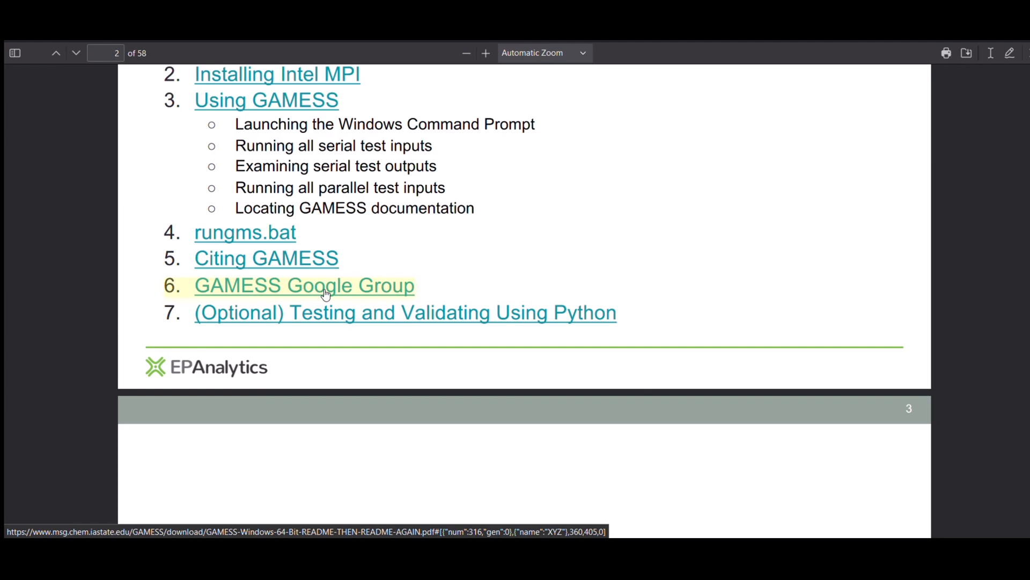
pyautogui.moveTo(457, 292)
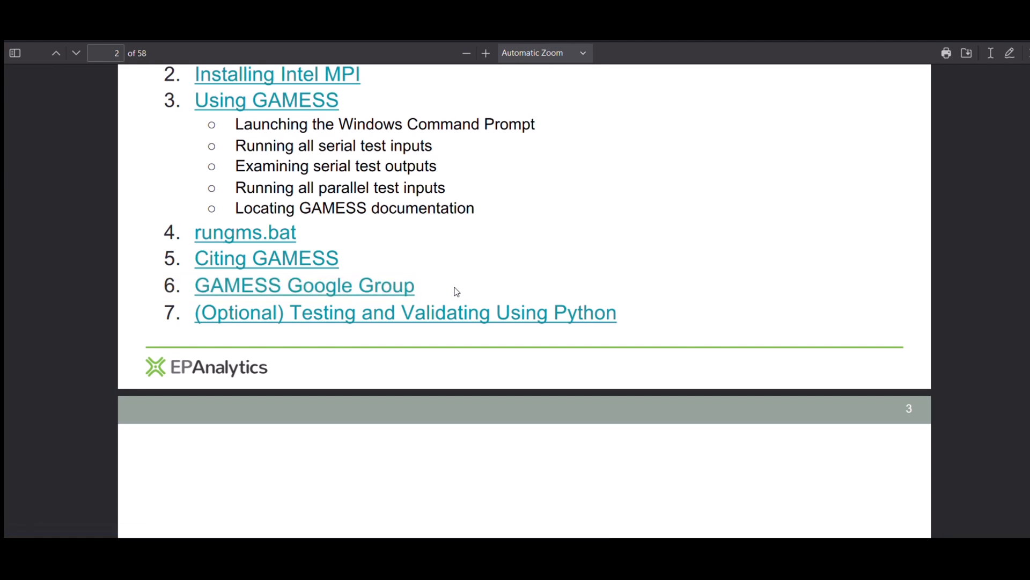
pyautogui.moveTo(1022, 106)
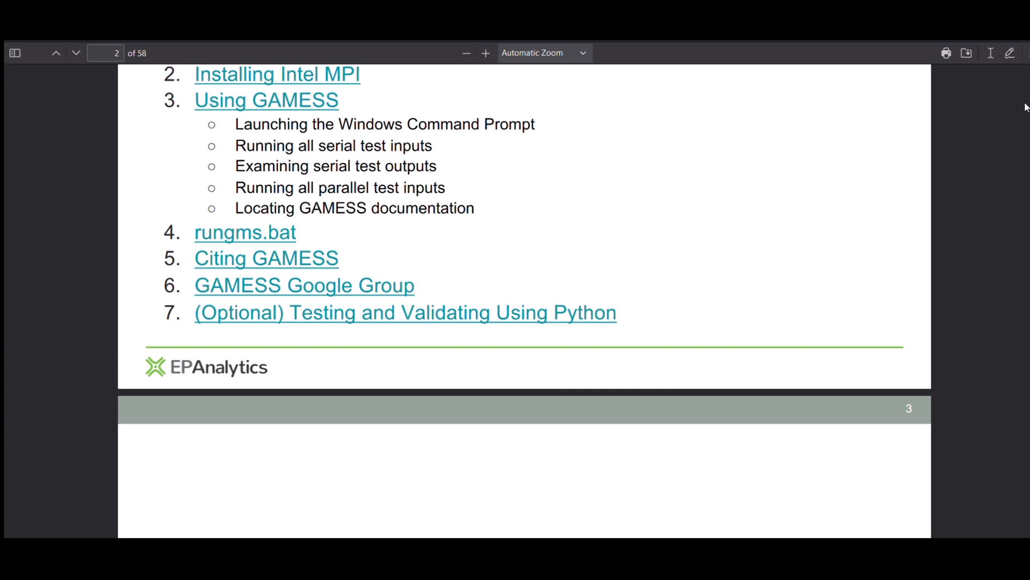
# Step: Scroll the guide to page 29, 'Running All Serial Test Inputs'
pyautogui.scroll(-3)
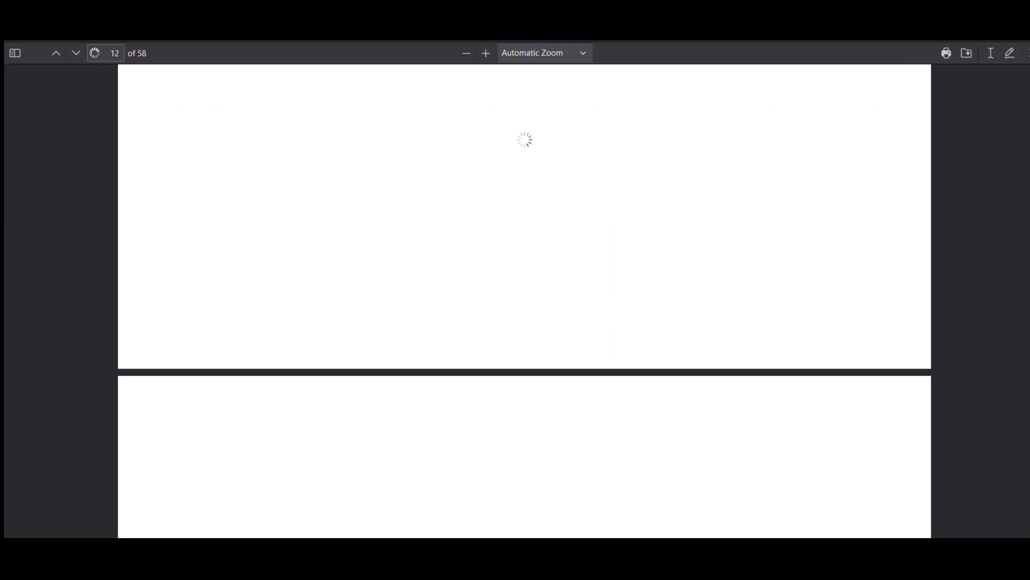
pyautogui.scroll(-3)
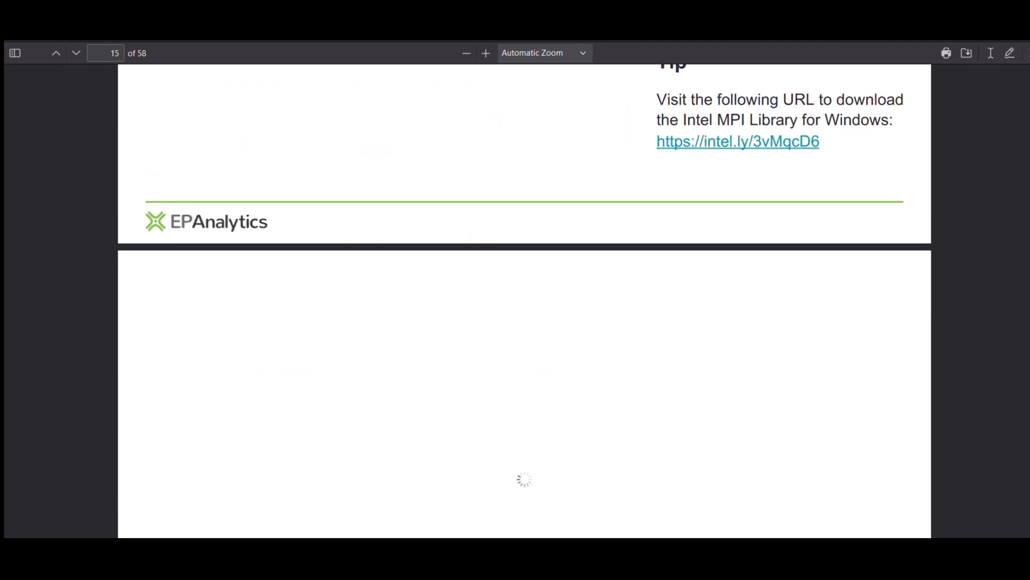
pyautogui.scroll(-3)
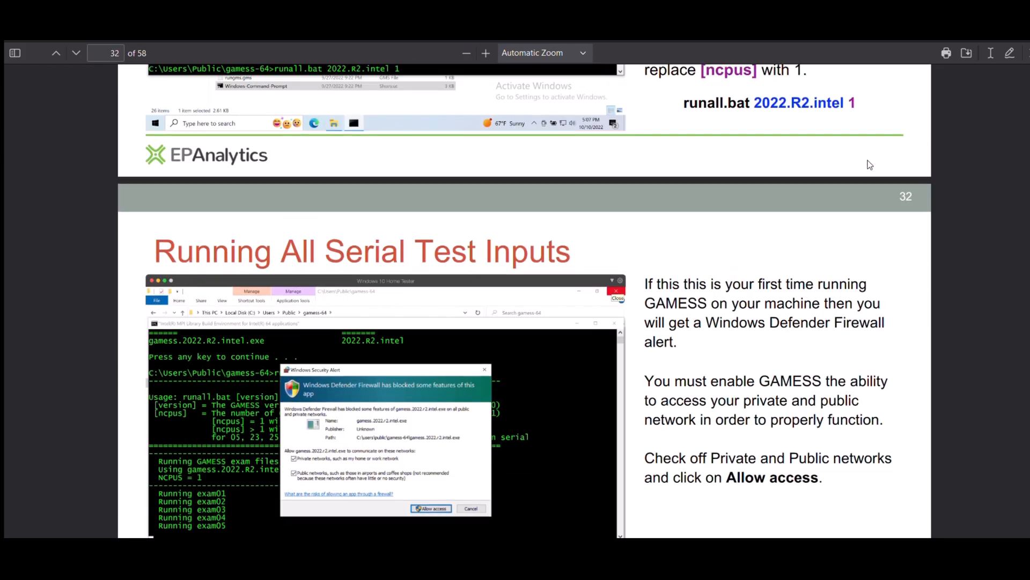
pyautogui.click(56, 53)
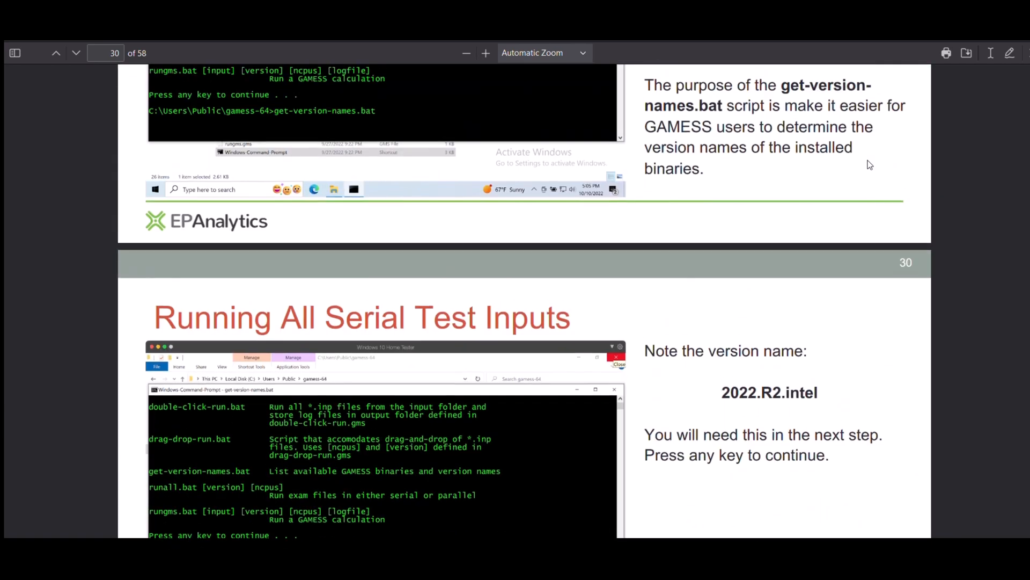
pyautogui.scroll(3)
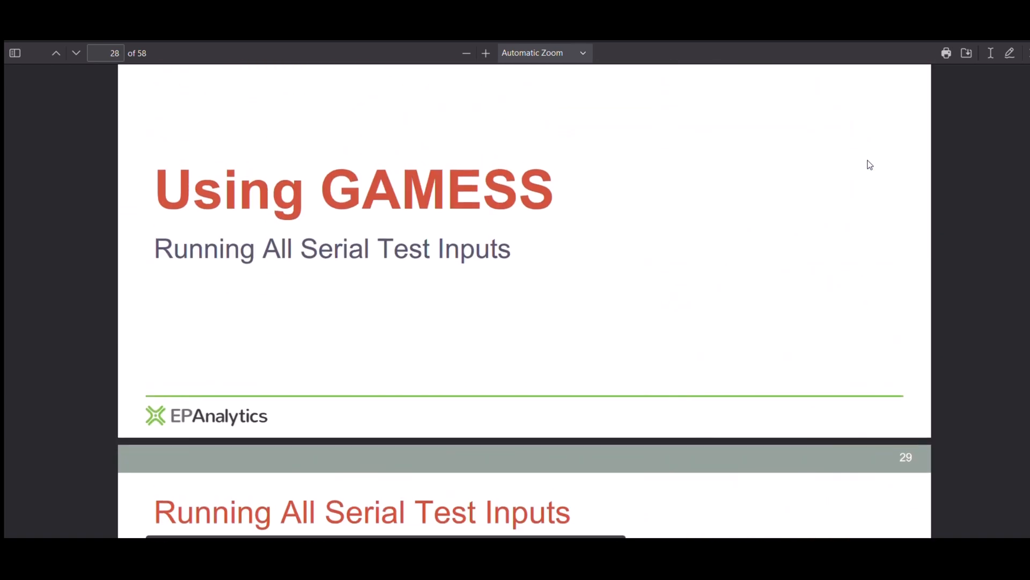
pyautogui.scroll(-3)
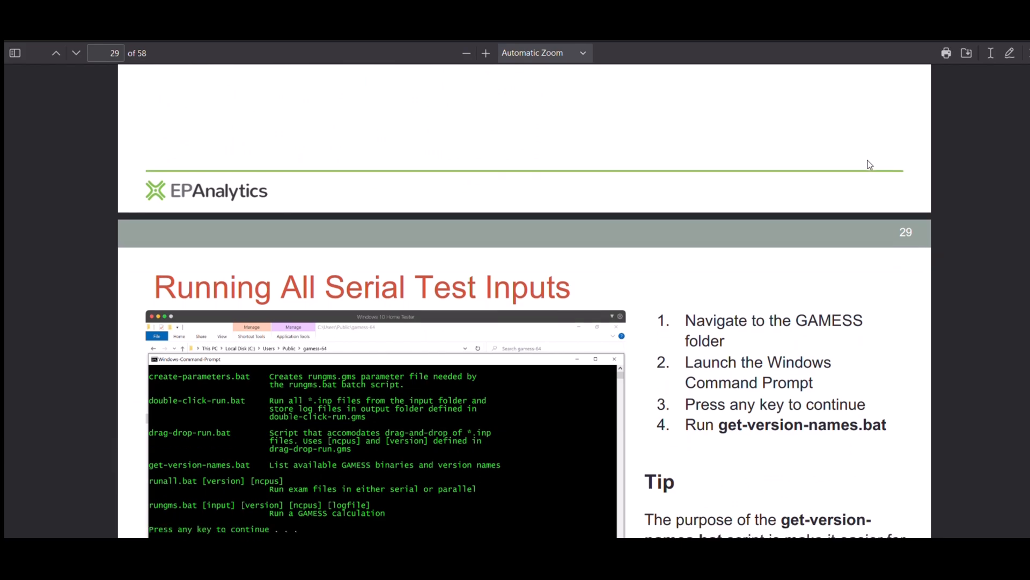
pyautogui.scroll(-3)
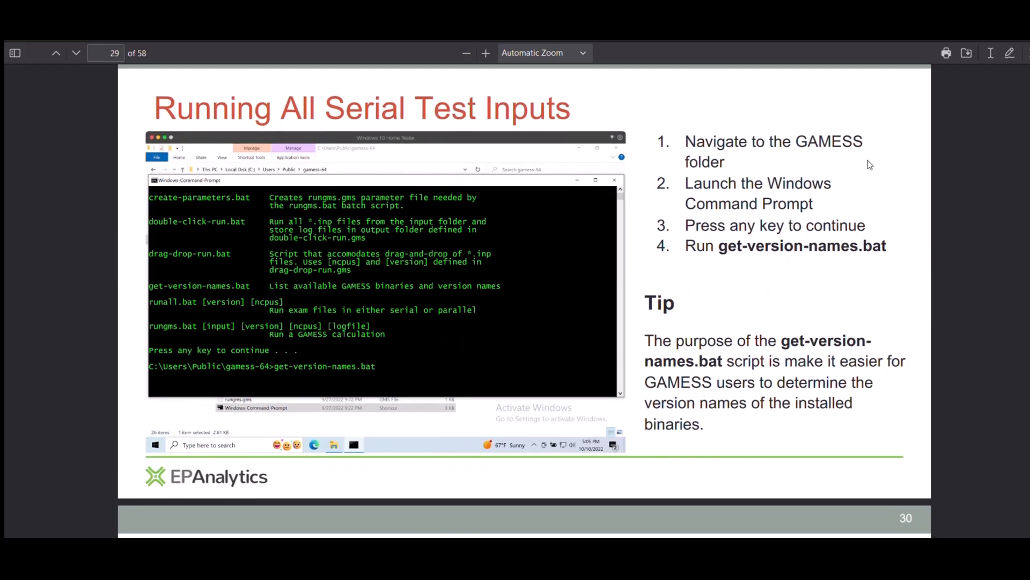
pyautogui.scroll(3)
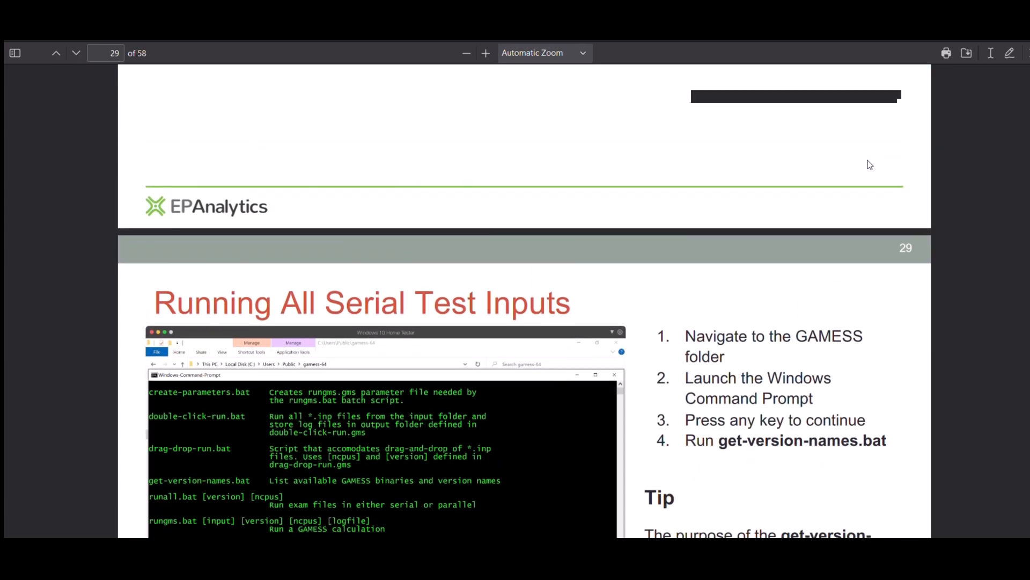
pyautogui.scroll(-3)
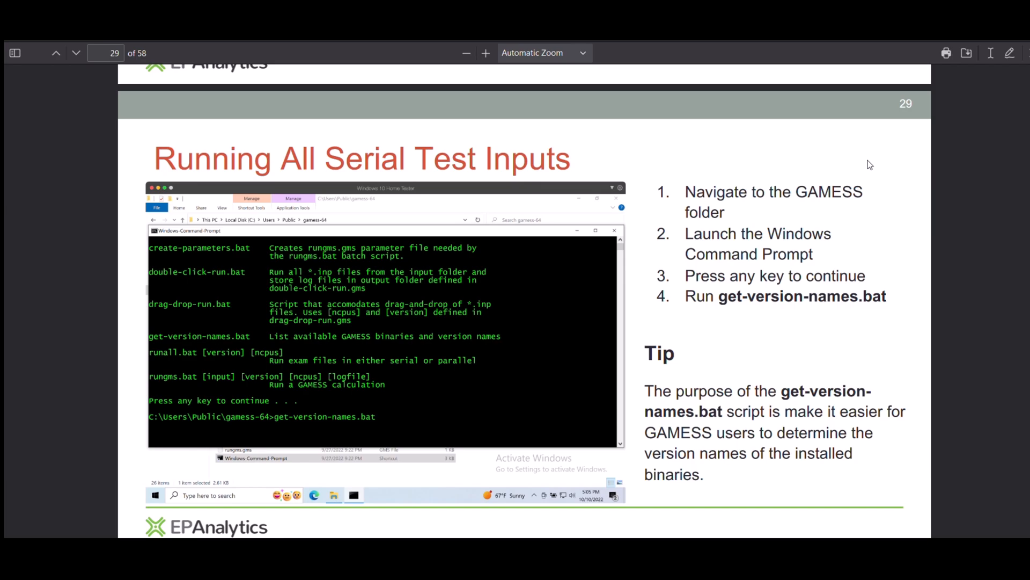
pyautogui.scroll(-3)
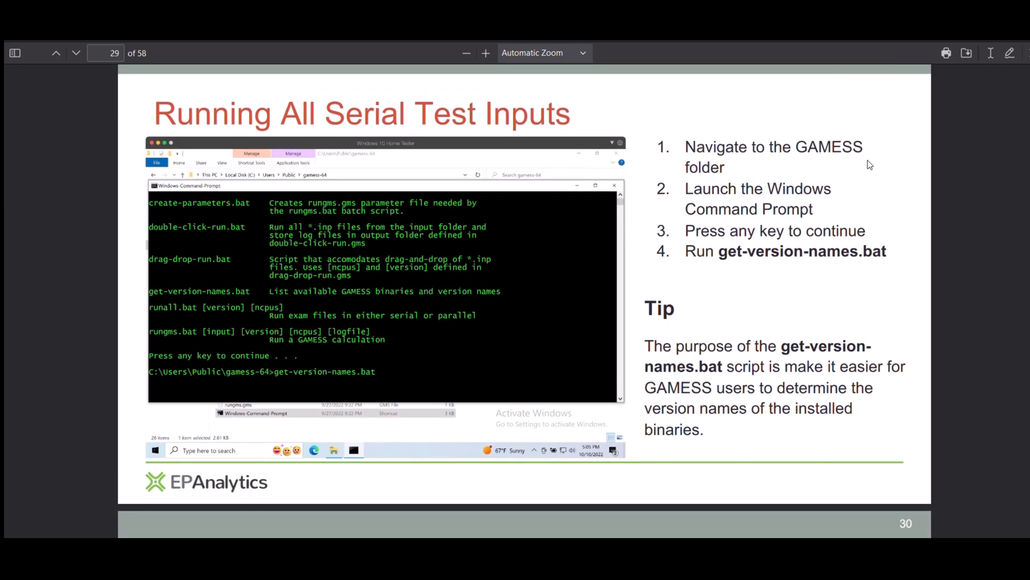